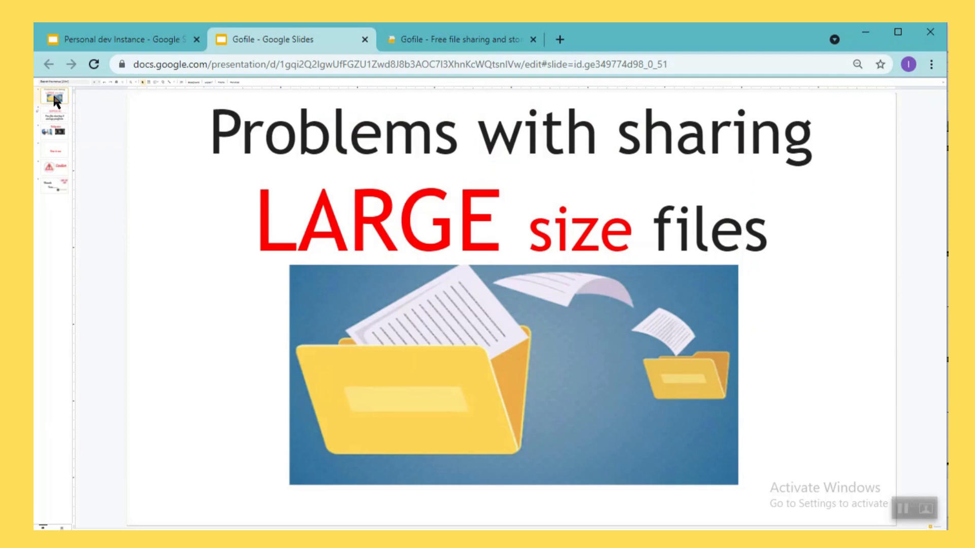
pyautogui.moveTo(195, 199)
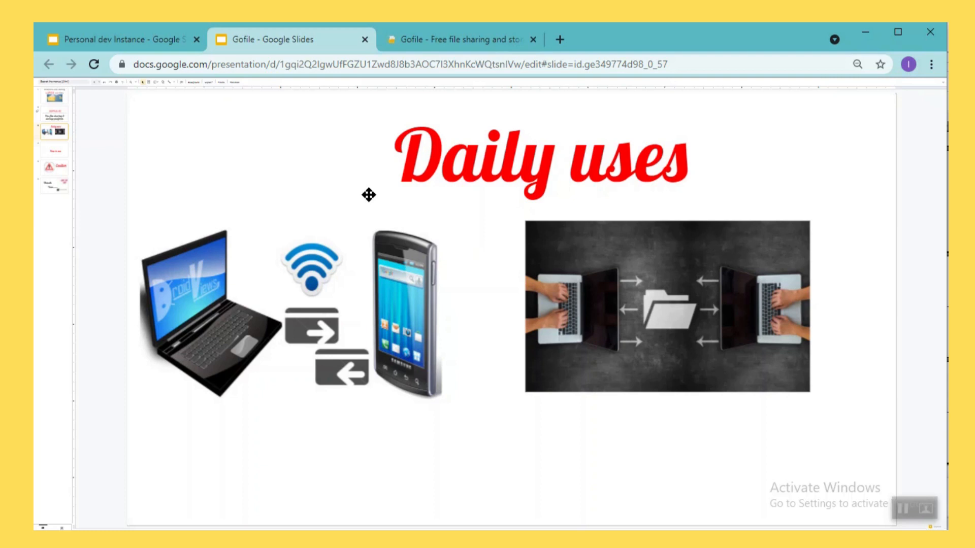
pyautogui.moveTo(149, 140)
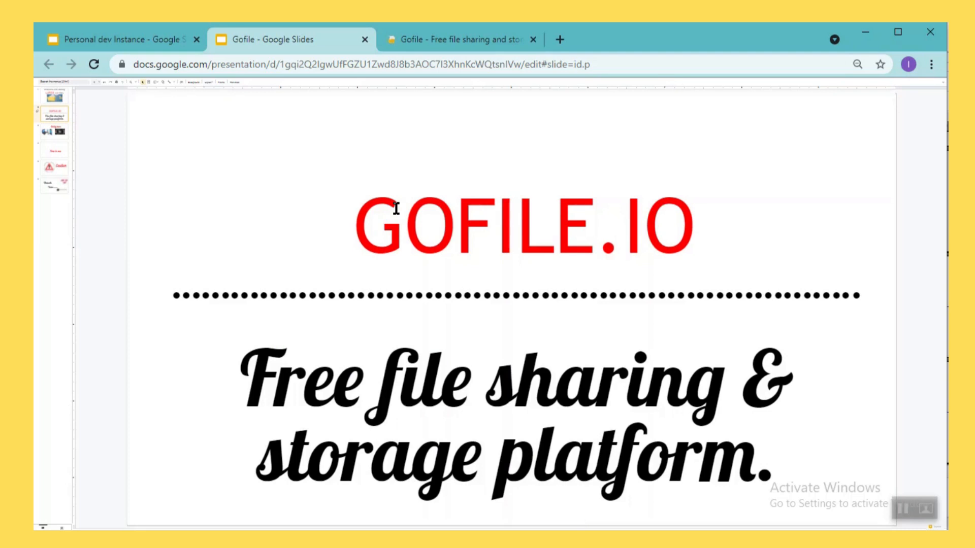
pyautogui.moveTo(486, 145)
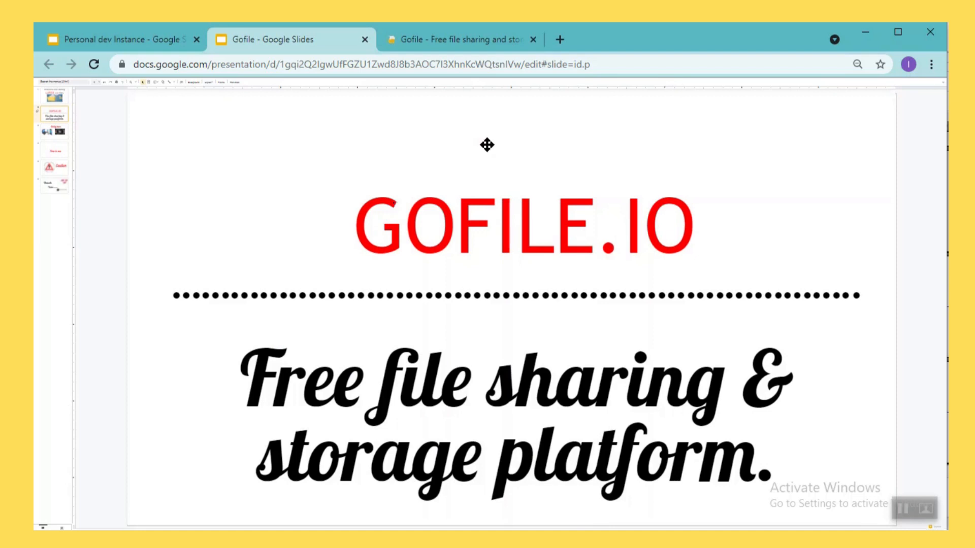
# Switch from the GOFILE.IO slide to the Gofile website tab.
pyautogui.click(460, 40)
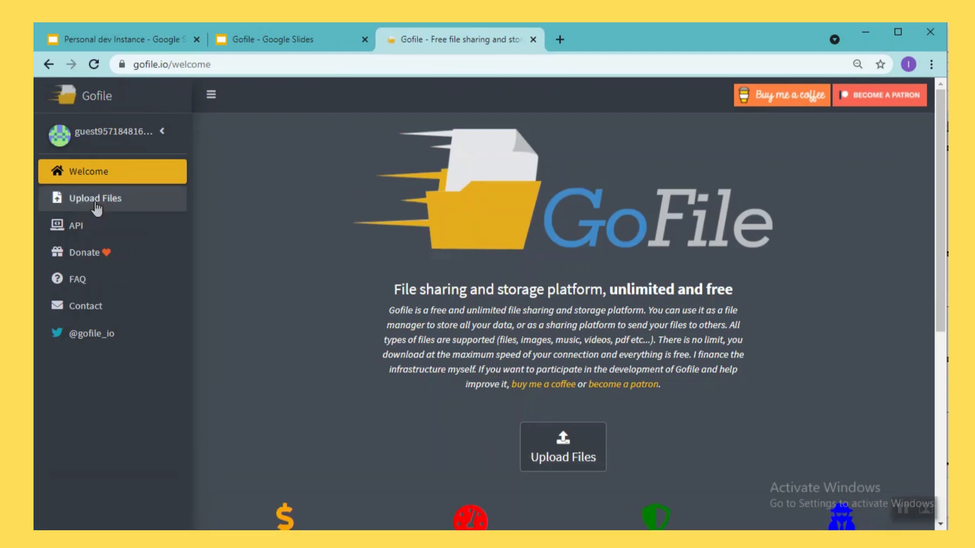
pyautogui.moveTo(112, 208)
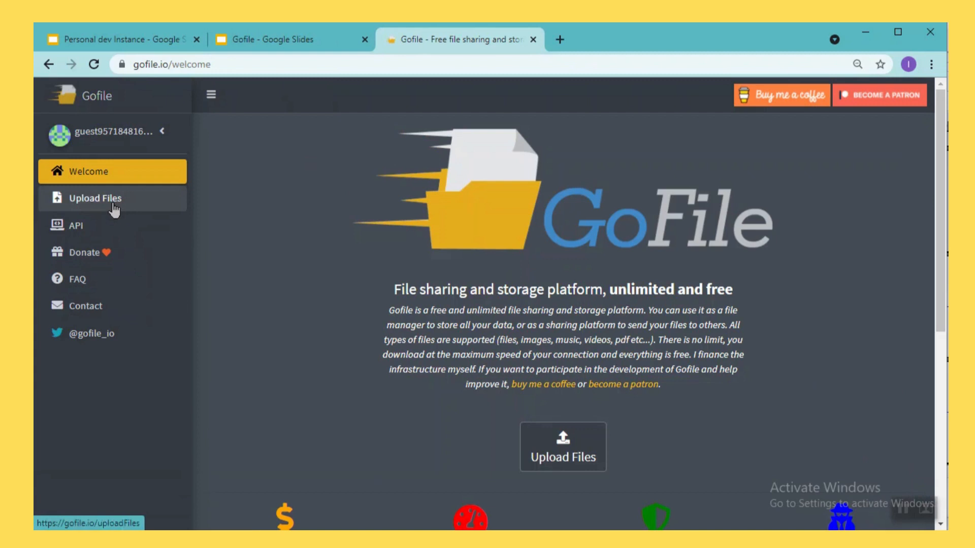
# Go to Upload Files and start adding files from the computer.
pyautogui.click(94, 198)
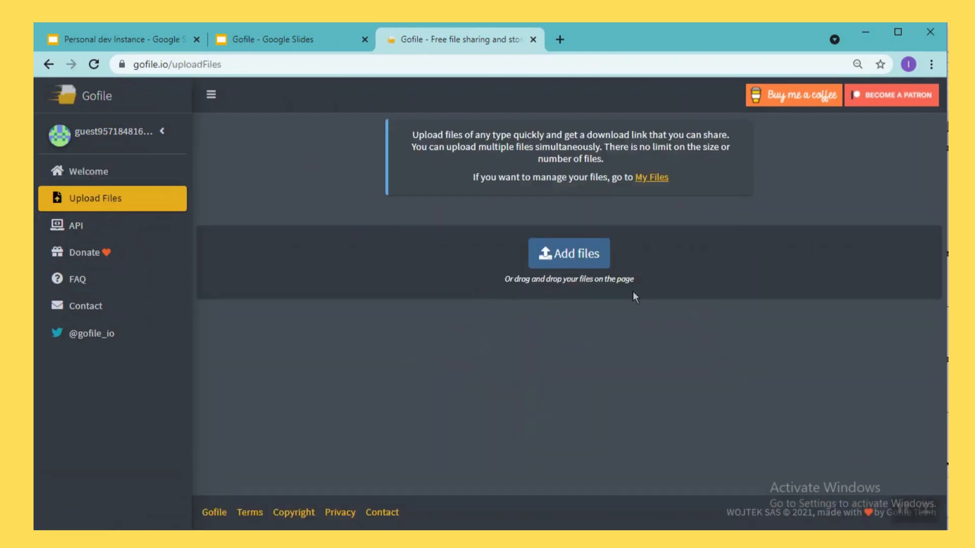
pyautogui.moveTo(590, 267)
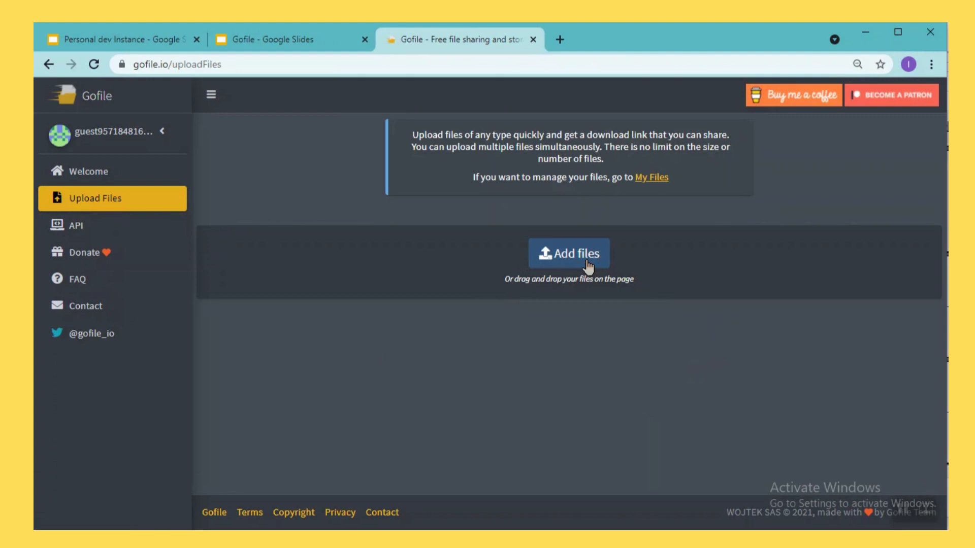
pyautogui.click(568, 252)
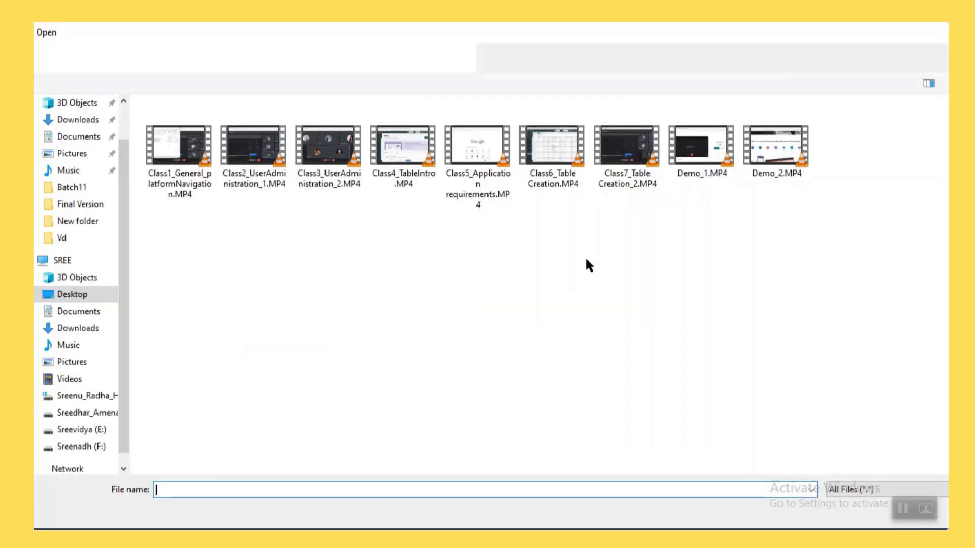
# Select Class1_General_platformNavigation.MP4 and Class2_UserAdministration_1.MP4 and confirm them for upload.
pyautogui.click(179, 145)
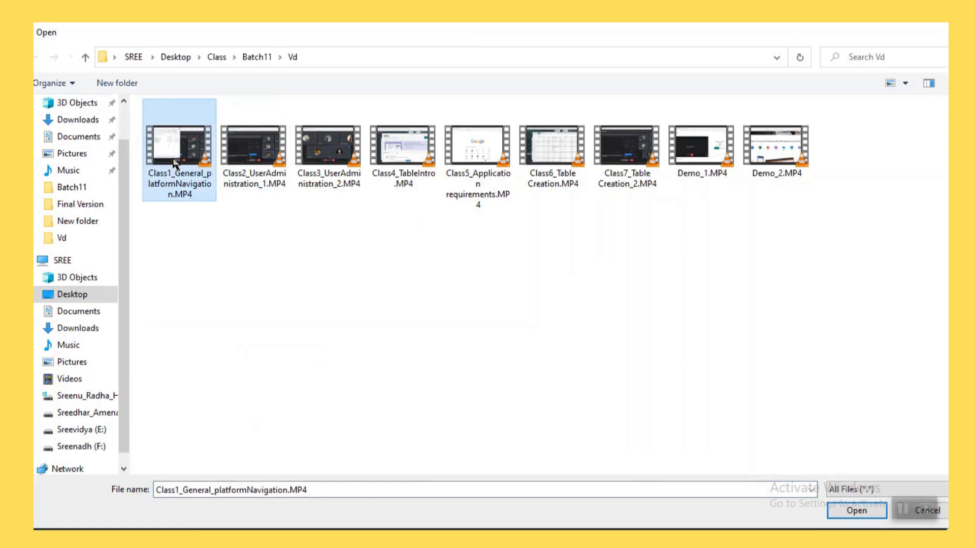
pyautogui.click(253, 146)
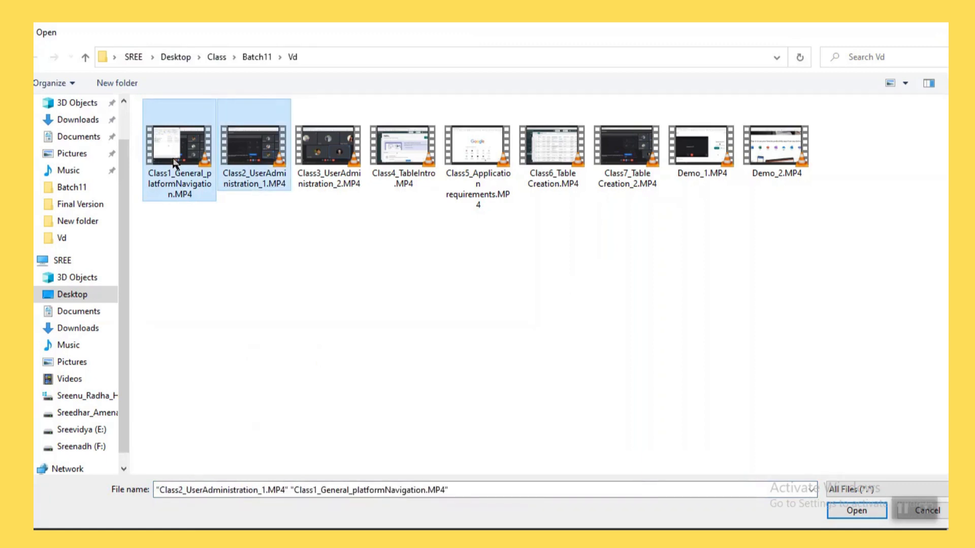
pyautogui.moveTo(218, 184)
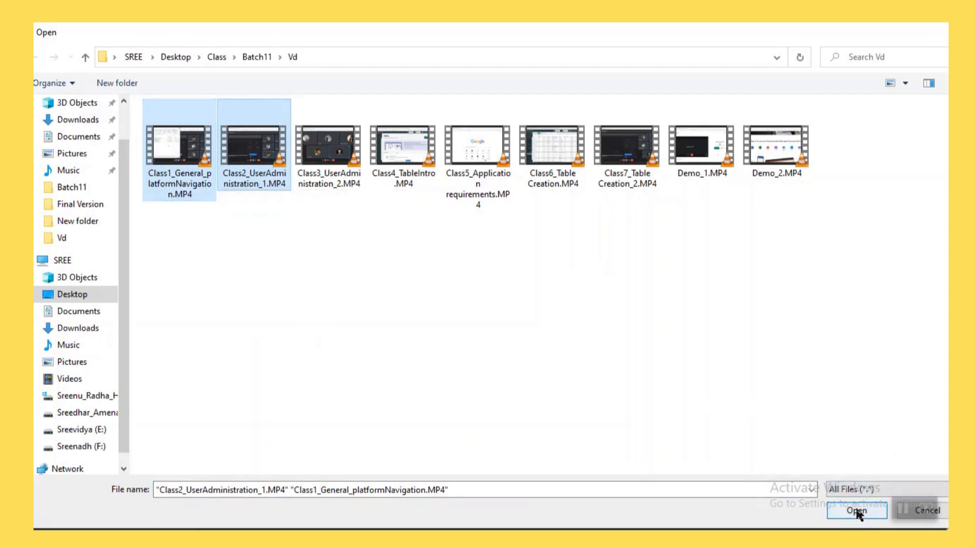
pyautogui.click(855, 511)
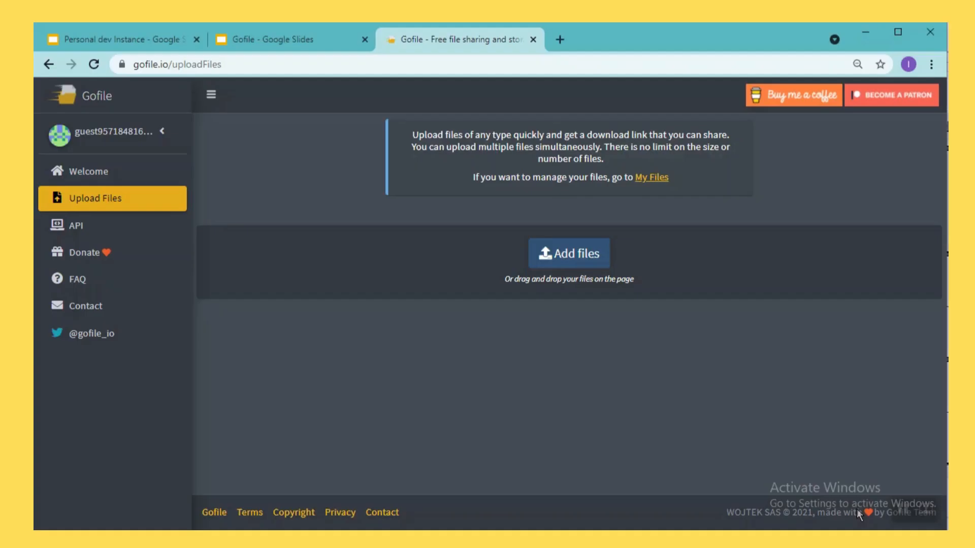
# Let both class videos upload until the progress completes.
pyautogui.click(568, 253)
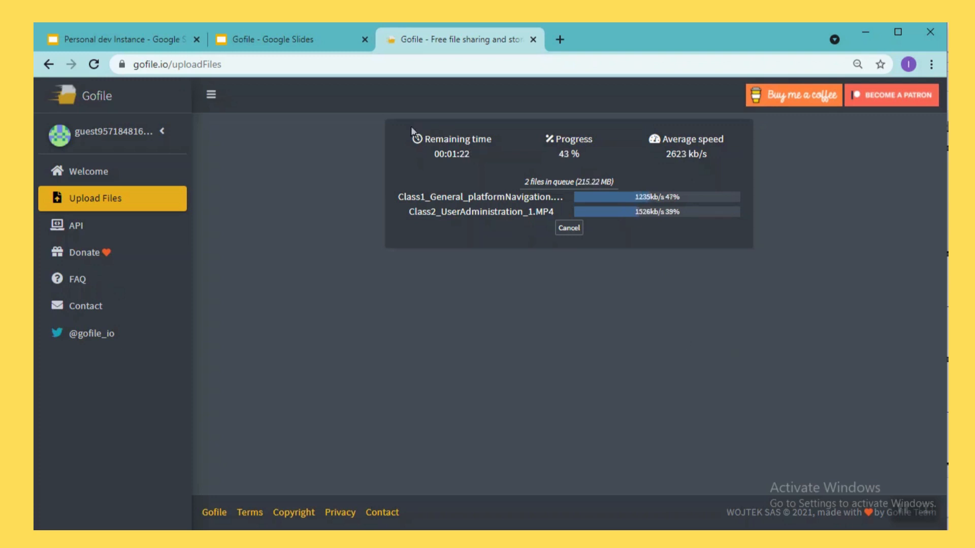
pyautogui.moveTo(470, 176)
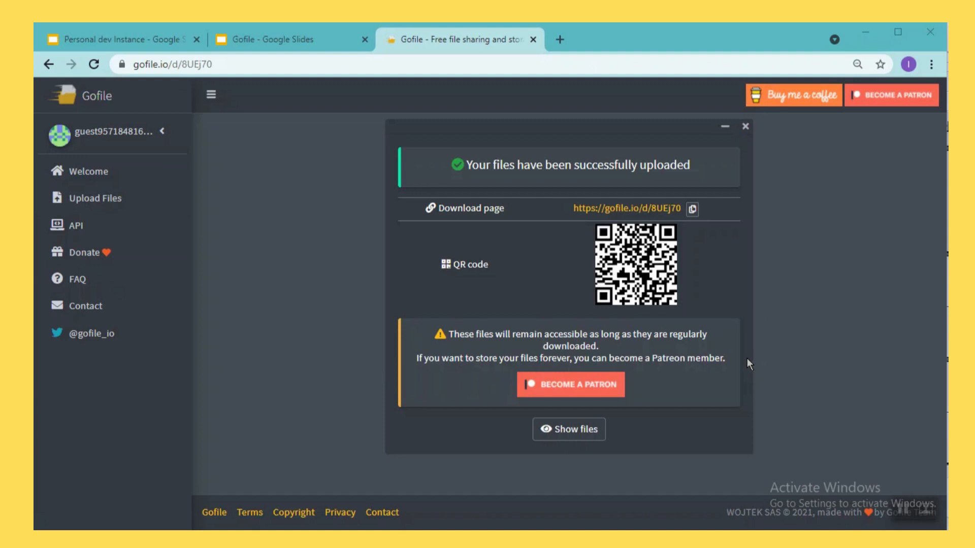
pyautogui.moveTo(735, 241)
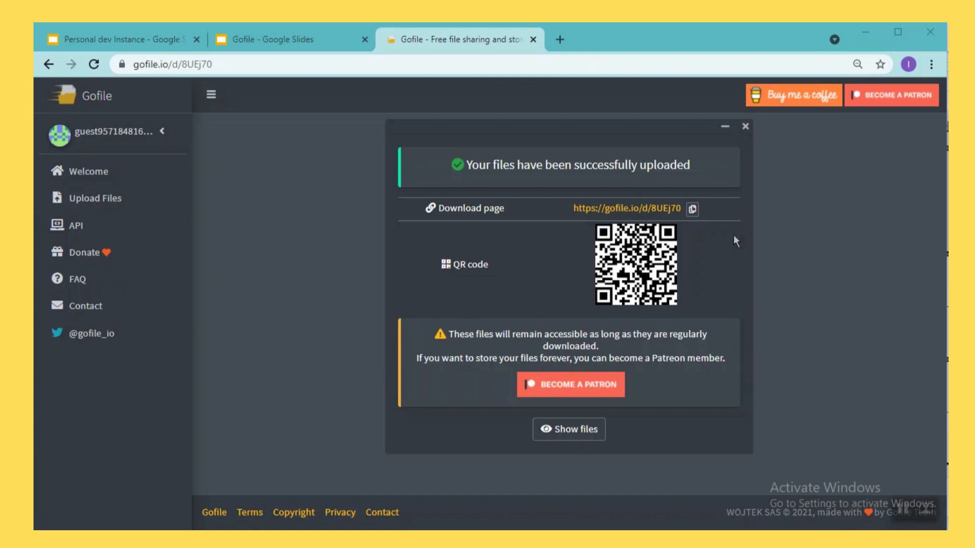
pyautogui.moveTo(692, 213)
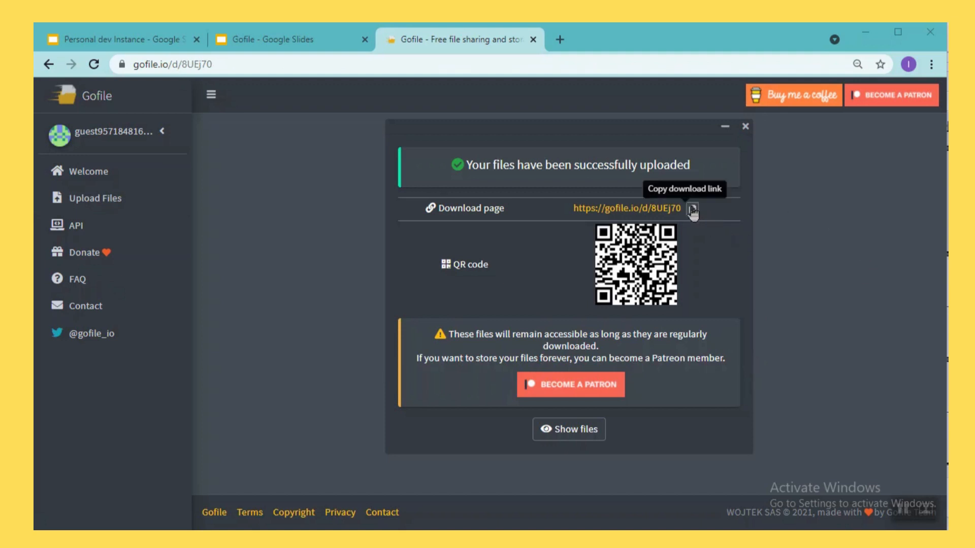
# Copy the download page link for the two uploaded videos.
pyautogui.click(691, 214)
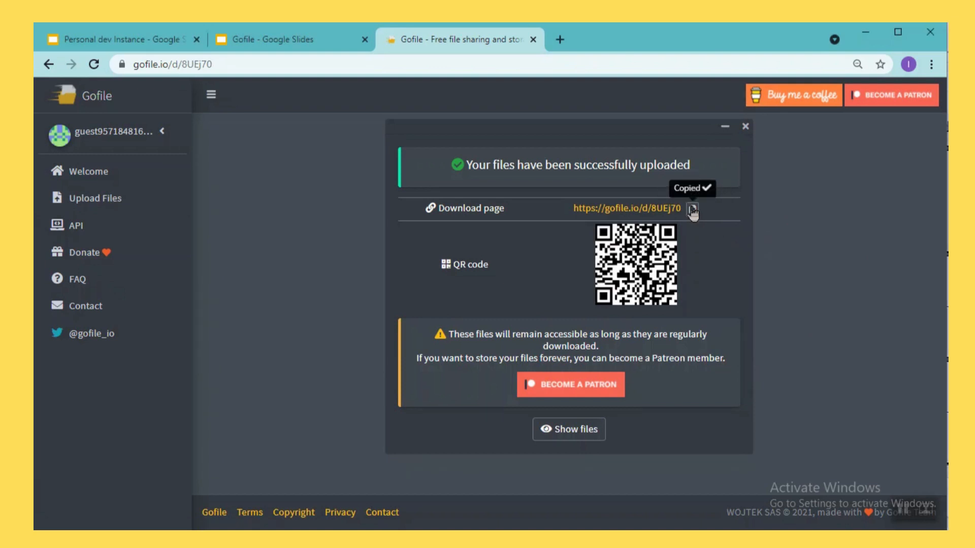
pyautogui.moveTo(623, 214)
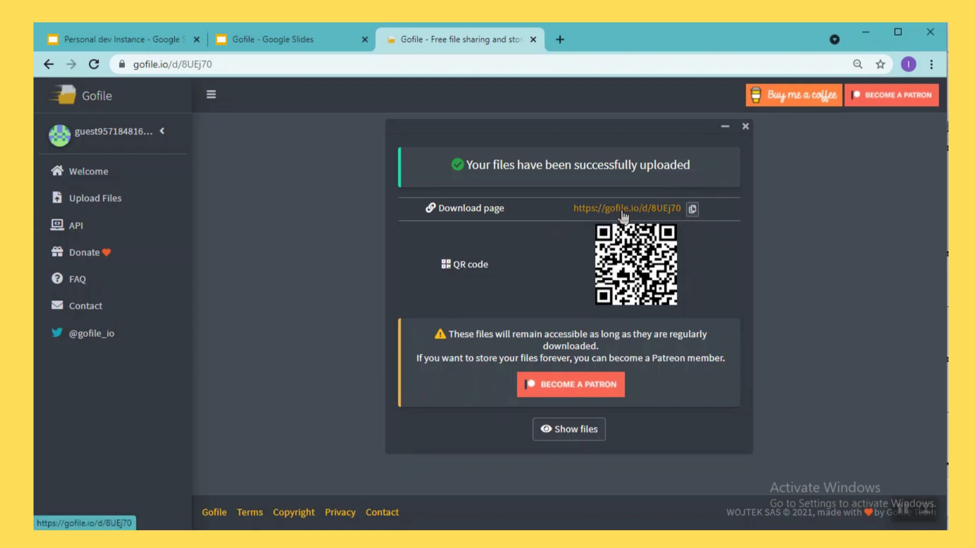
pyautogui.moveTo(796, 270)
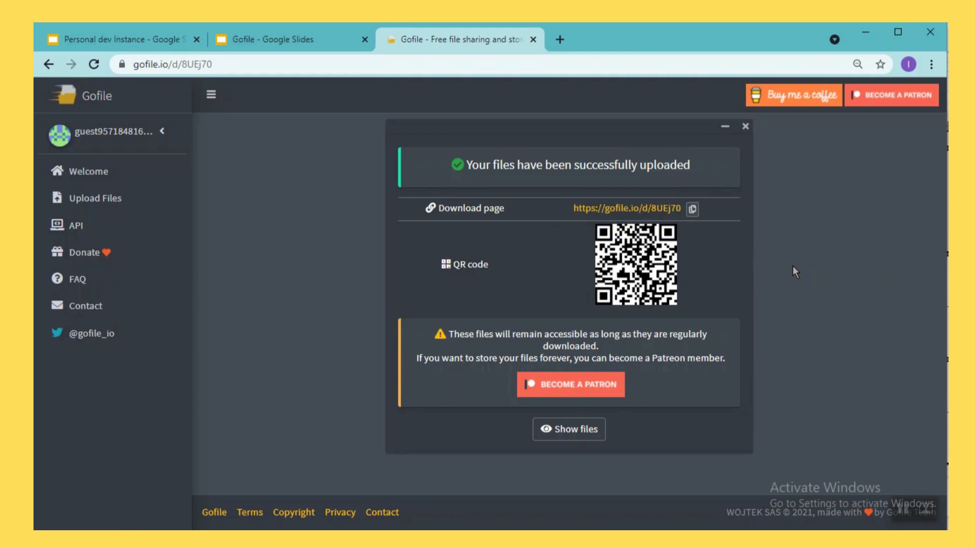
pyautogui.moveTo(187, 65)
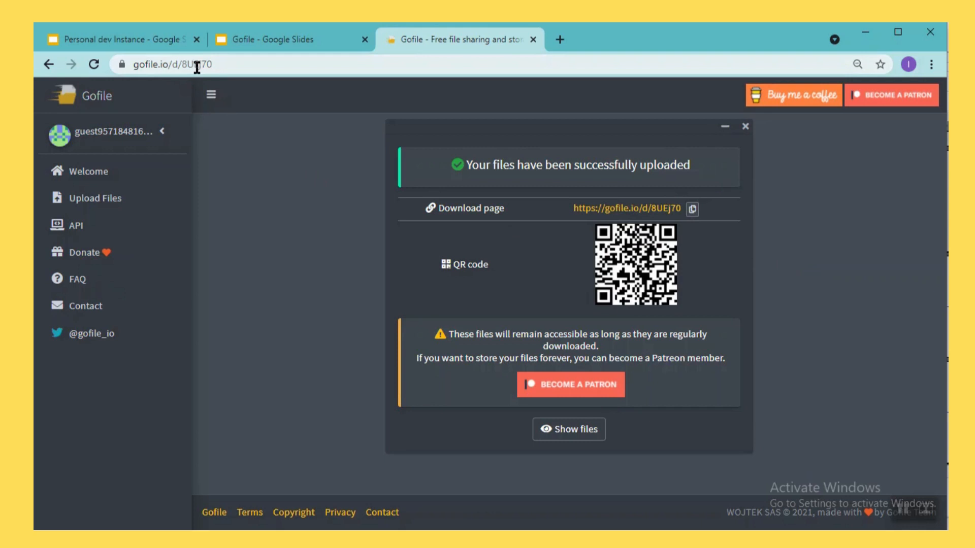
pyautogui.moveTo(255, 268)
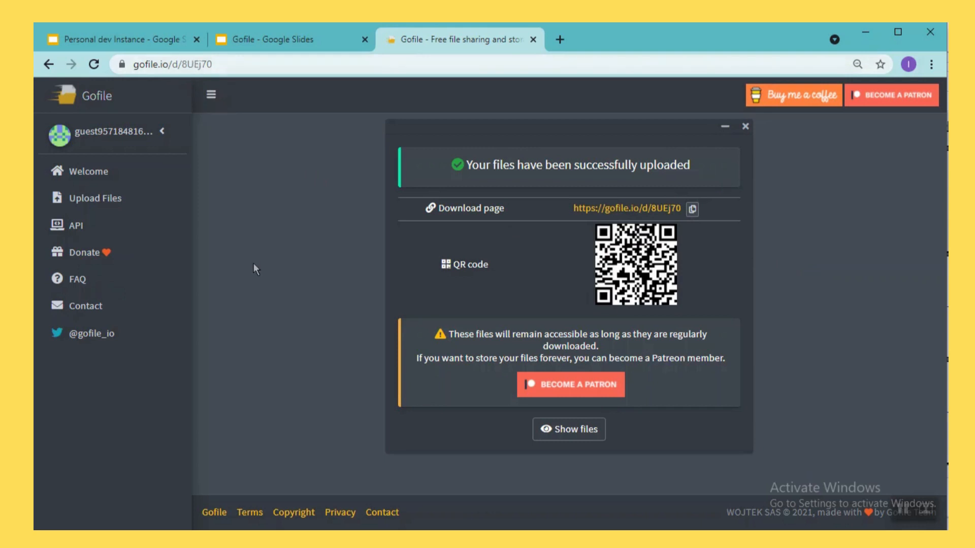
pyautogui.moveTo(241, 215)
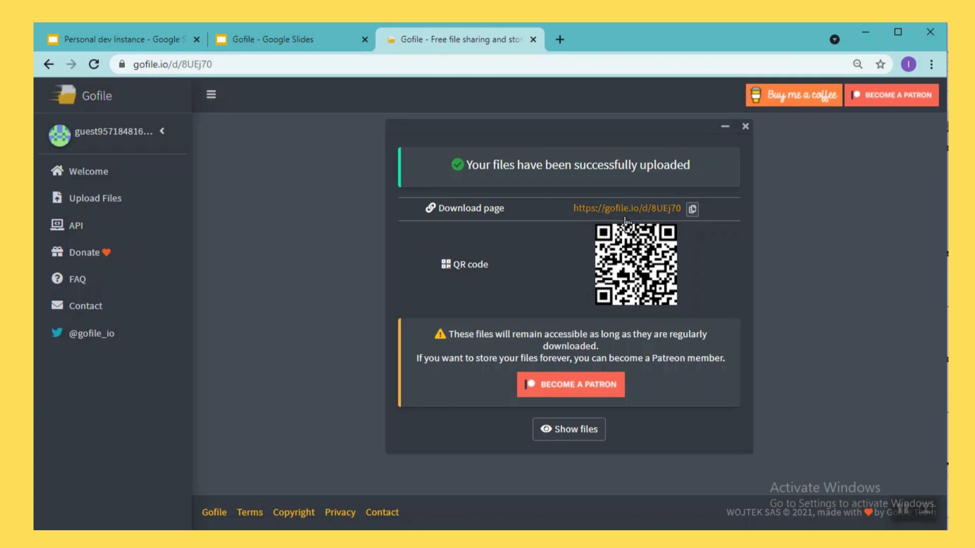
pyautogui.moveTo(710, 243)
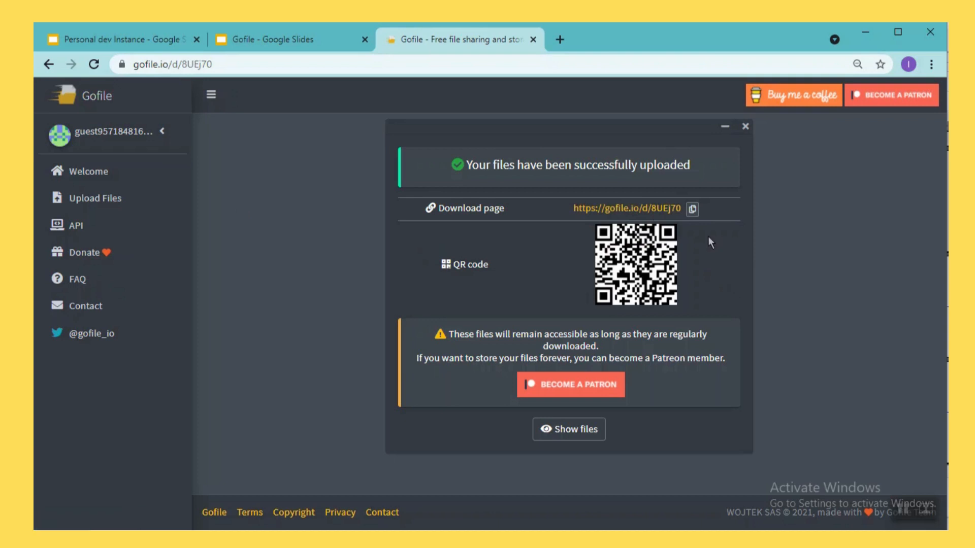
pyautogui.moveTo(612, 211)
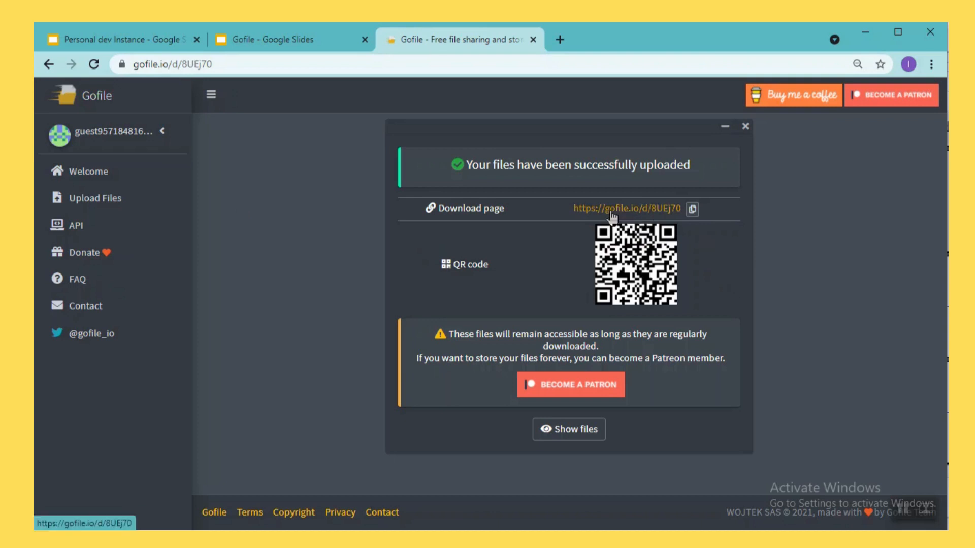
pyautogui.moveTo(276, 408)
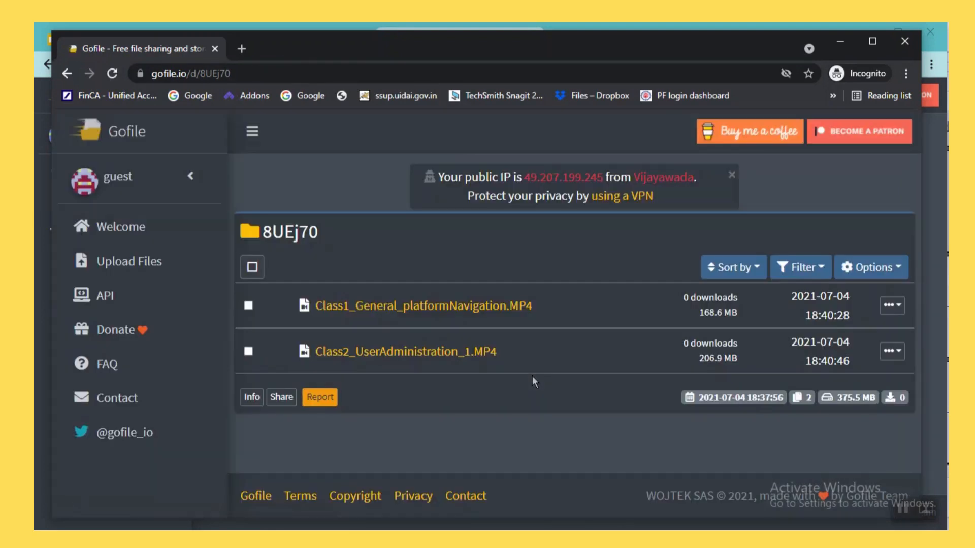
pyautogui.moveTo(290, 260)
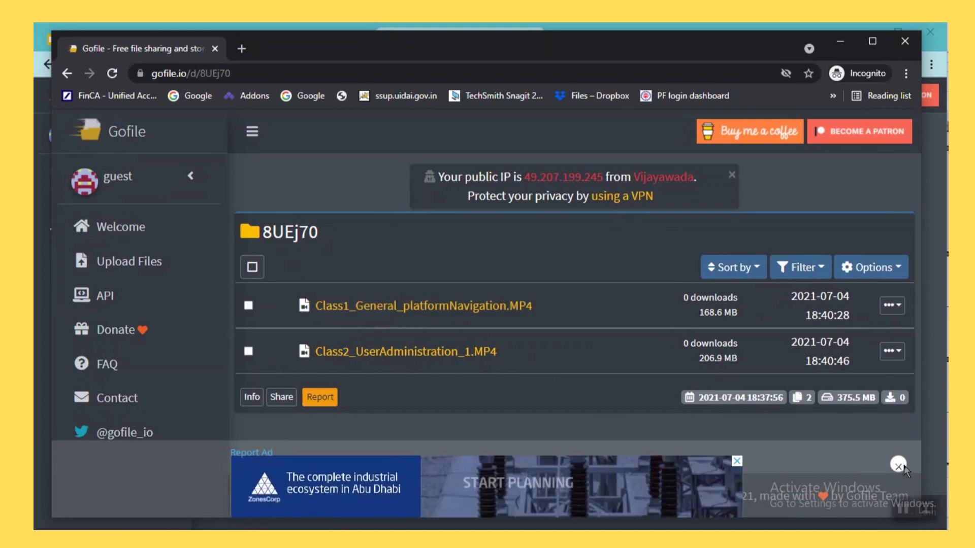
# As a guest, start and cancel downloading Class1_General_platformNavigation.MP4, then bring up its action list.
pyautogui.click(897, 465)
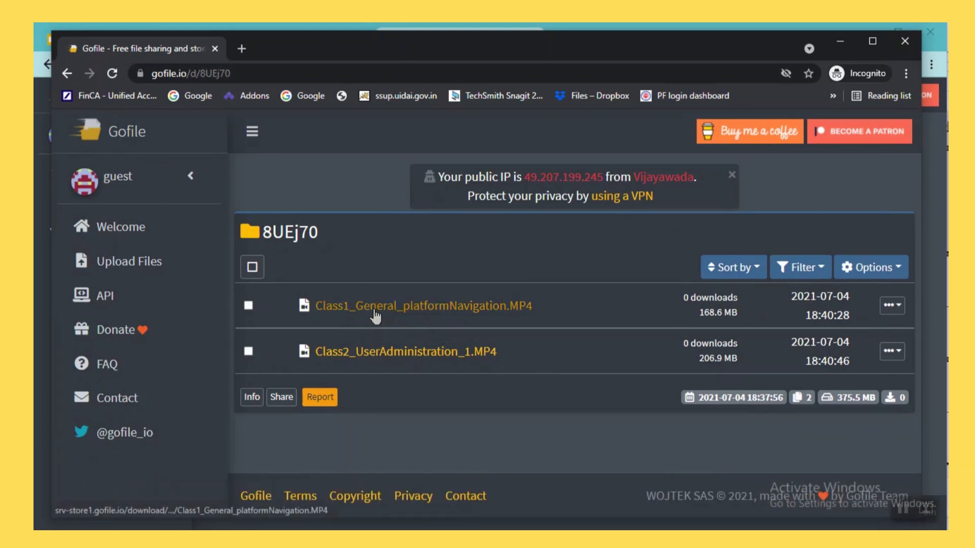
pyautogui.click(424, 306)
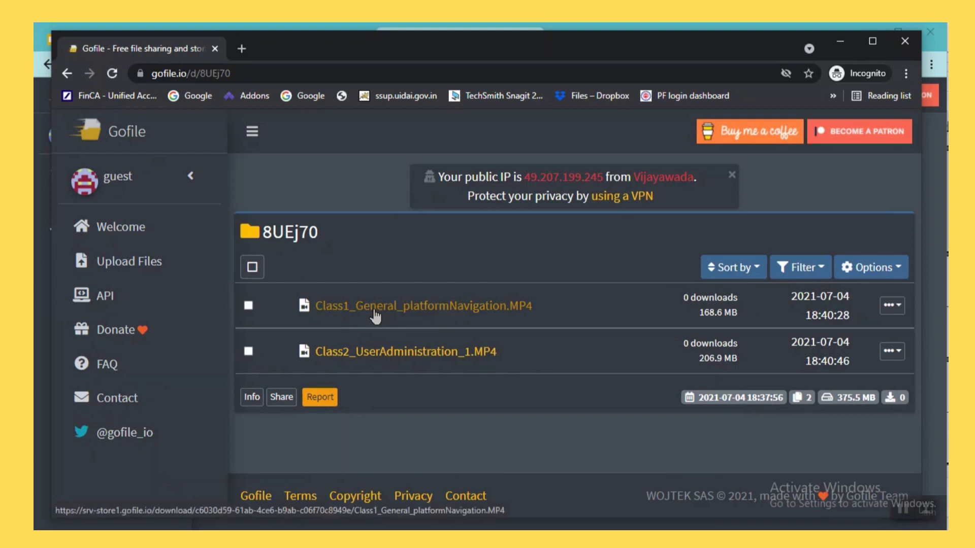
pyautogui.click(421, 306)
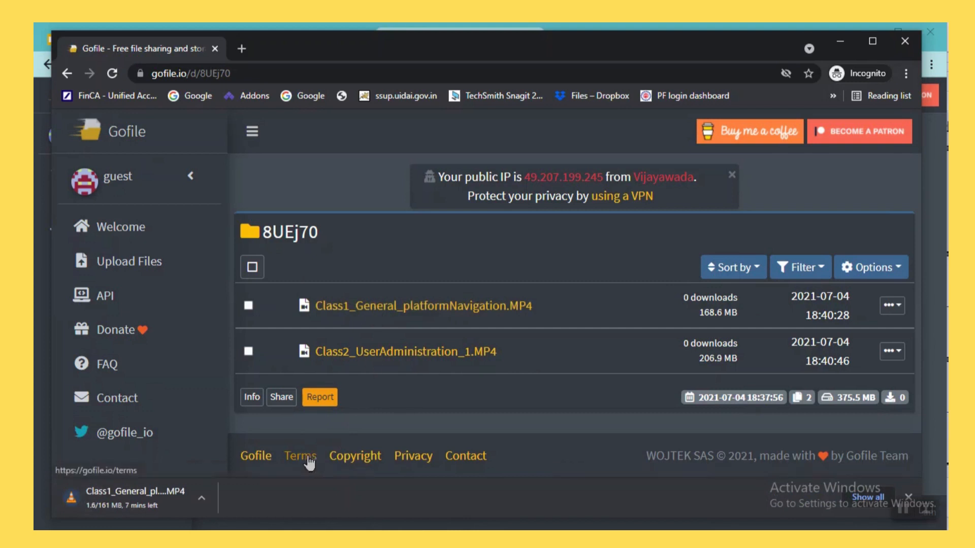
pyautogui.moveTo(909, 501)
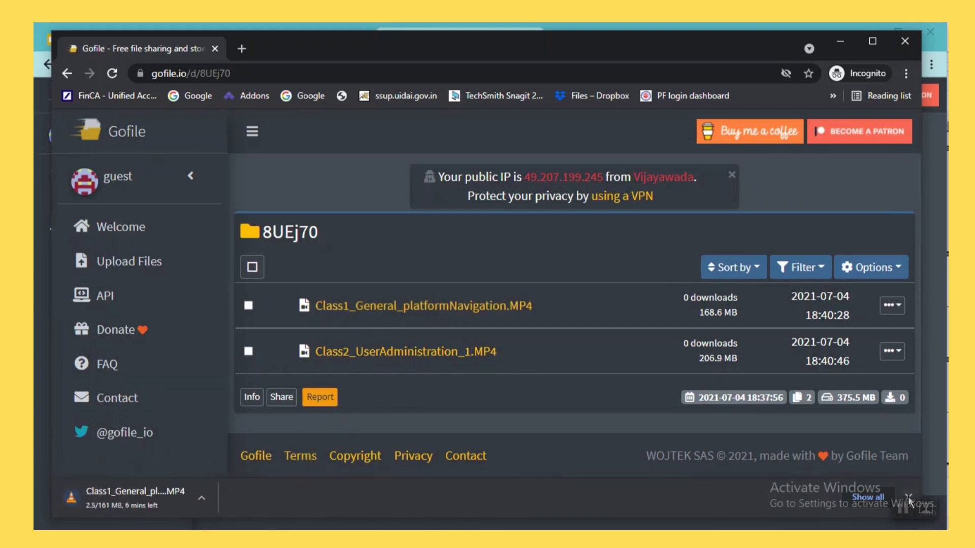
pyautogui.moveTo(399, 465)
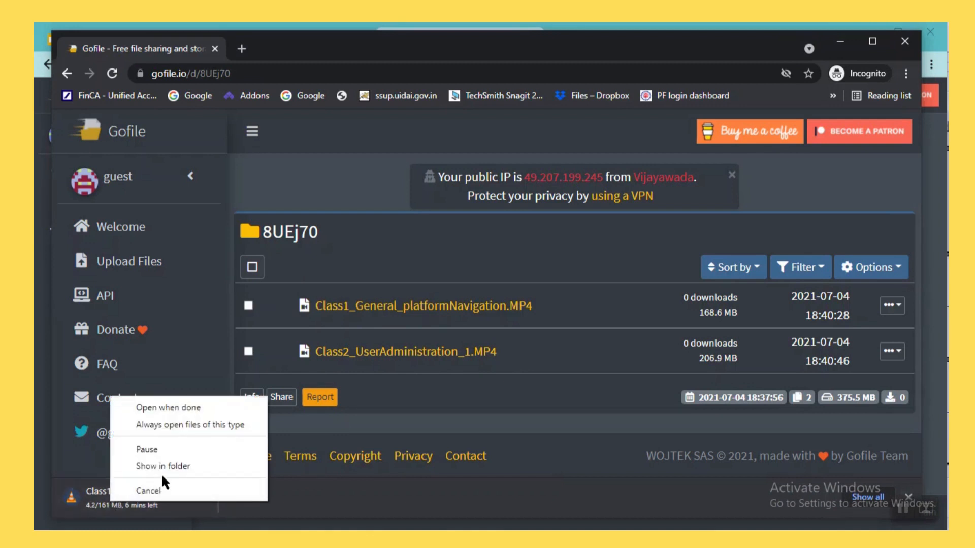
pyautogui.click(147, 491)
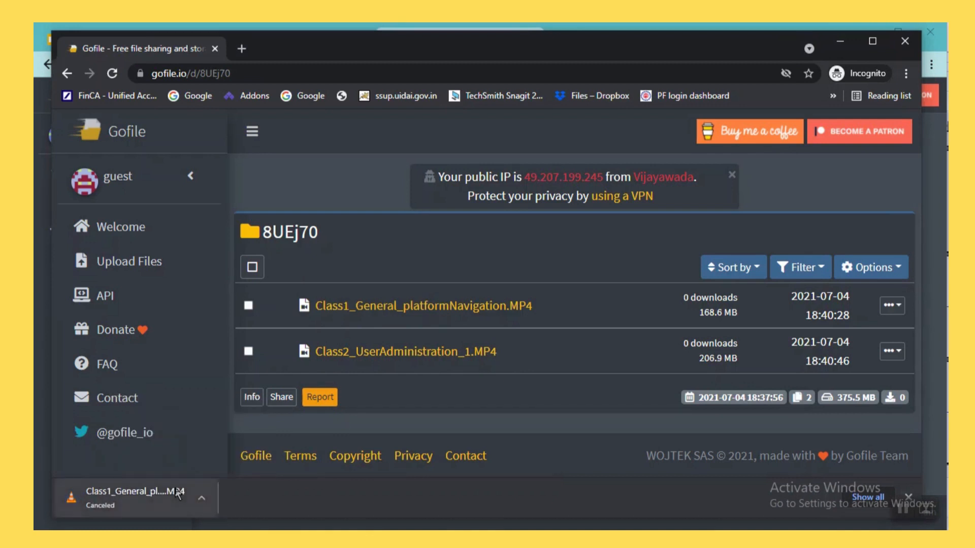
pyautogui.moveTo(405, 415)
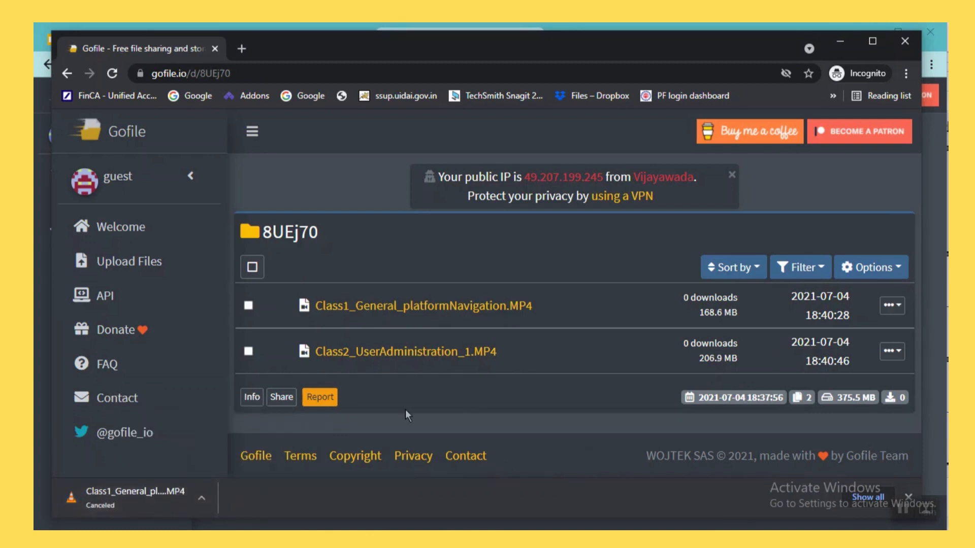
pyautogui.click(891, 305)
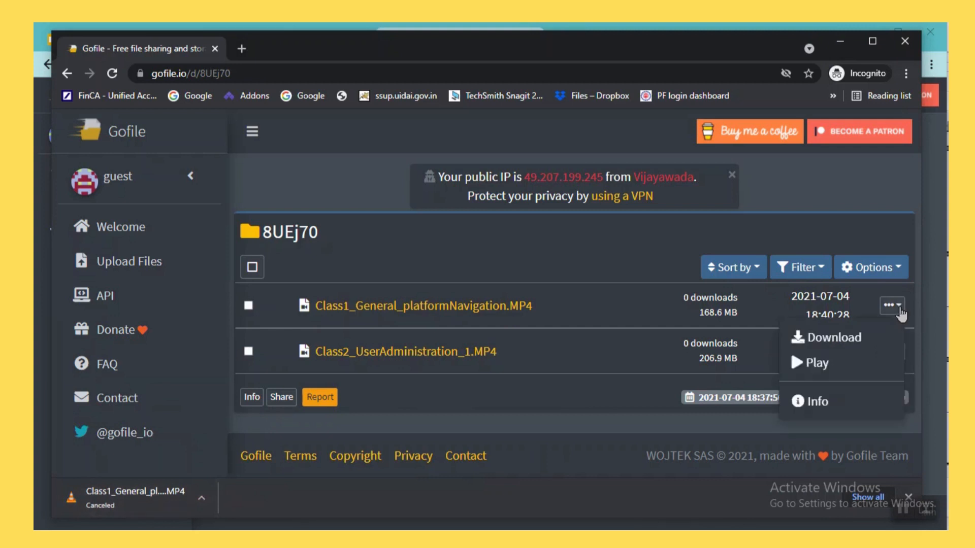
# Play the first class video in the inline player, then return to the owner's window.
pyautogui.click(816, 364)
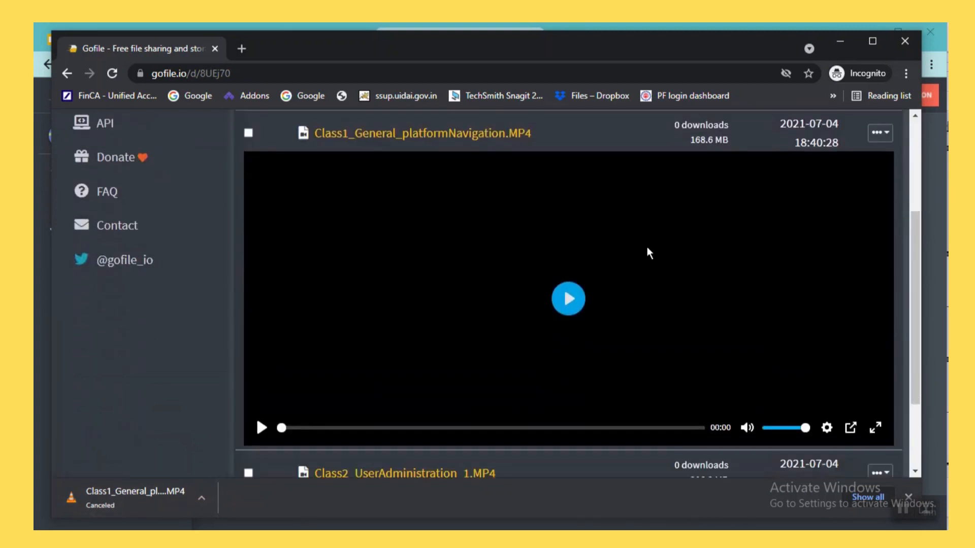
pyautogui.moveTo(866, 317)
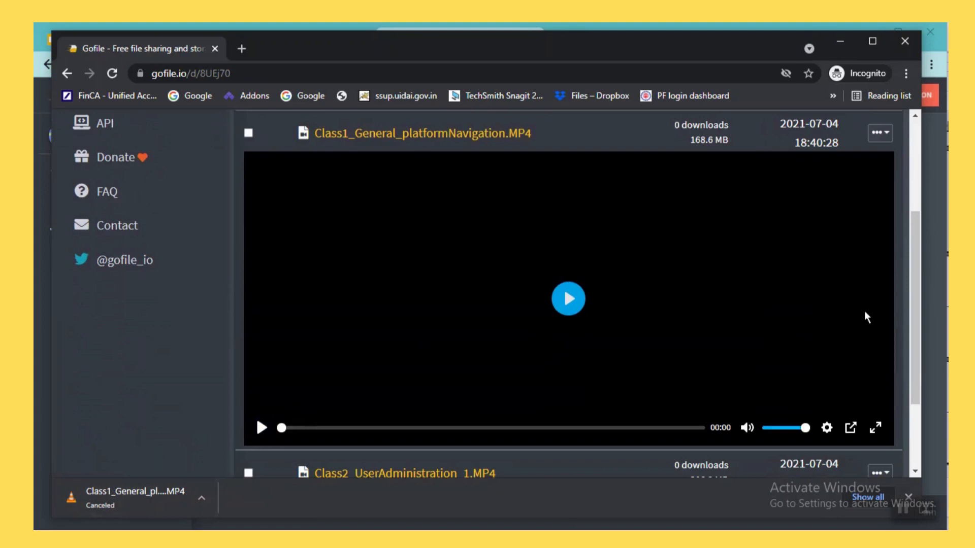
pyautogui.scroll(3)
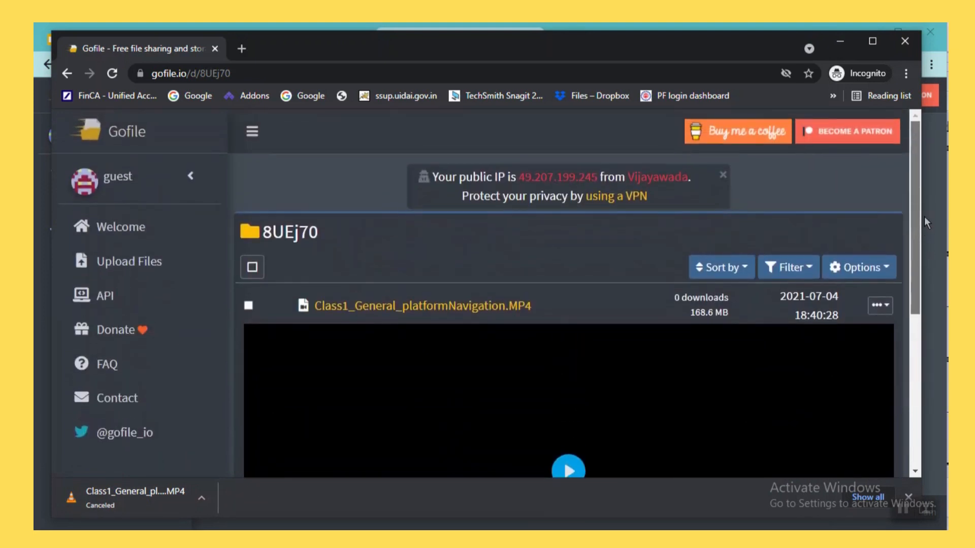
pyautogui.moveTo(326, 286)
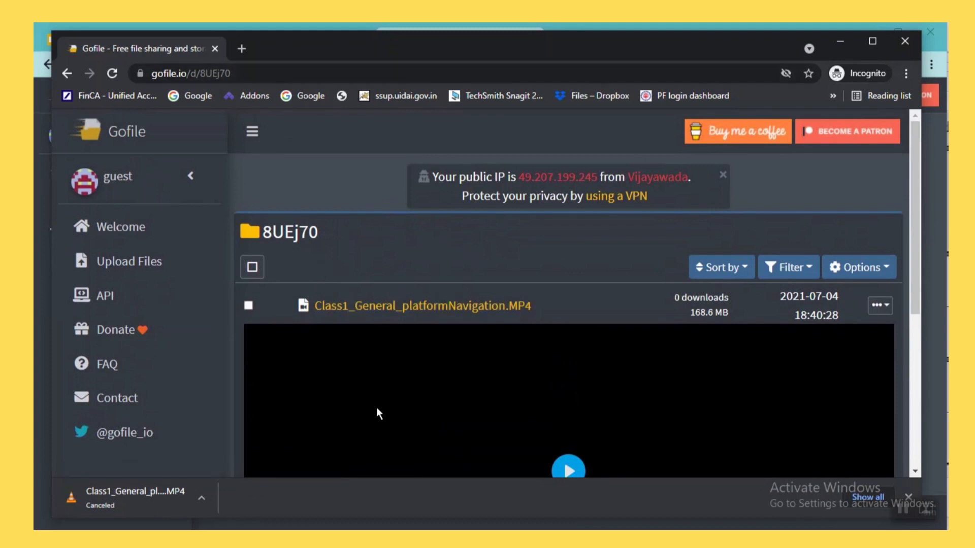
pyautogui.press('alt+tab')
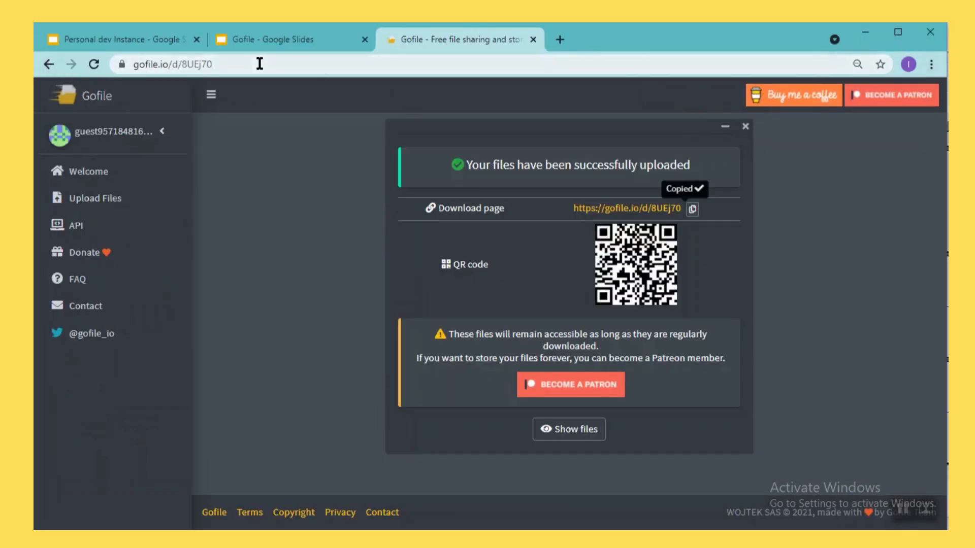
pyautogui.moveTo(111, 132)
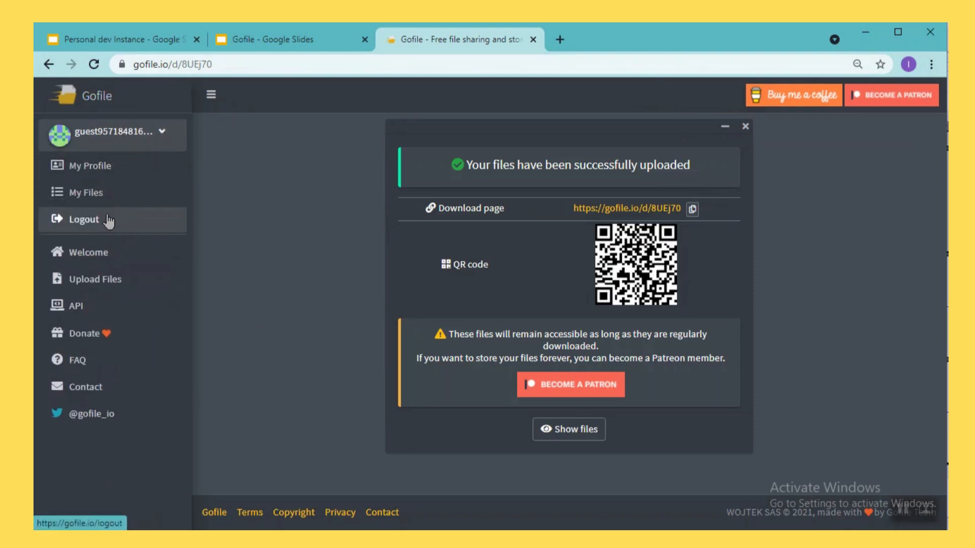
# Go to My Files to see folder 8UEj70 with both videos.
pyautogui.click(85, 192)
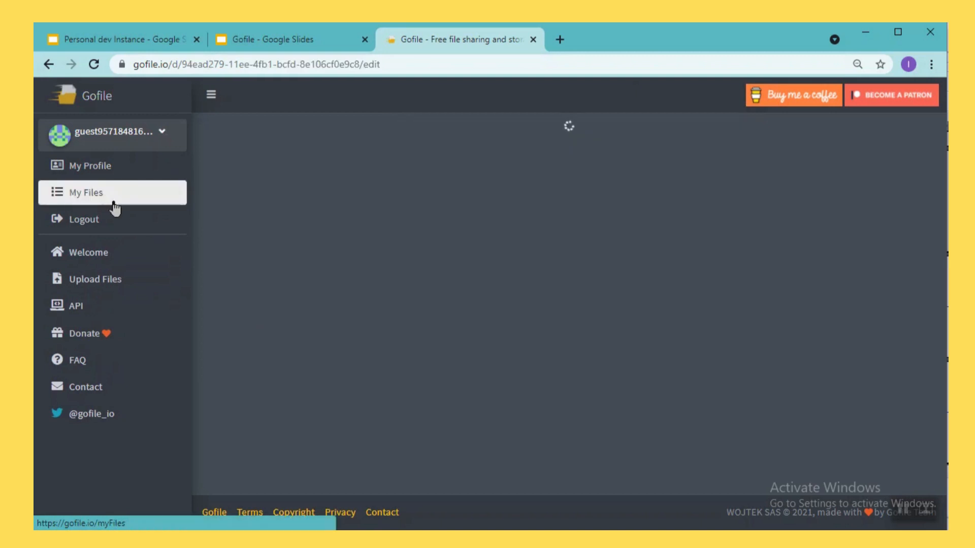
pyautogui.click(85, 192)
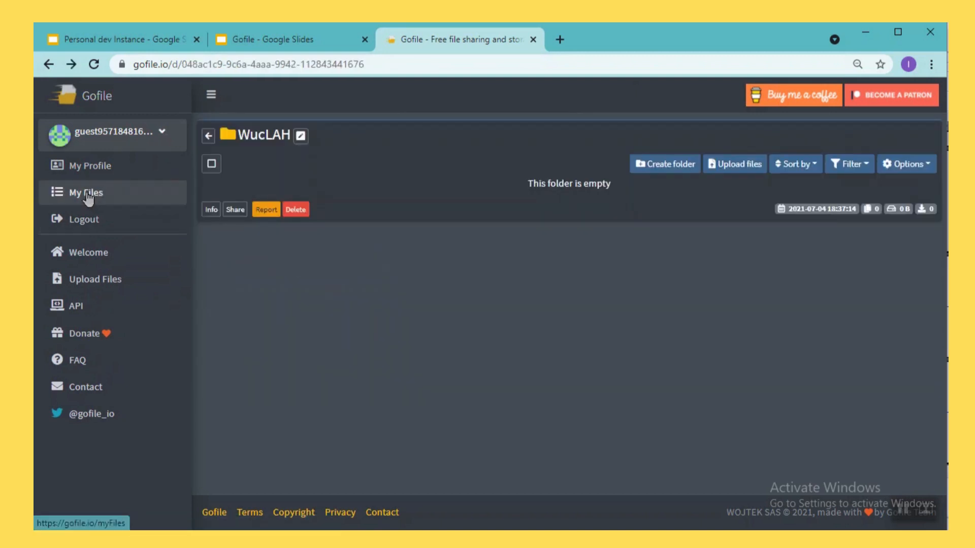
pyautogui.click(85, 192)
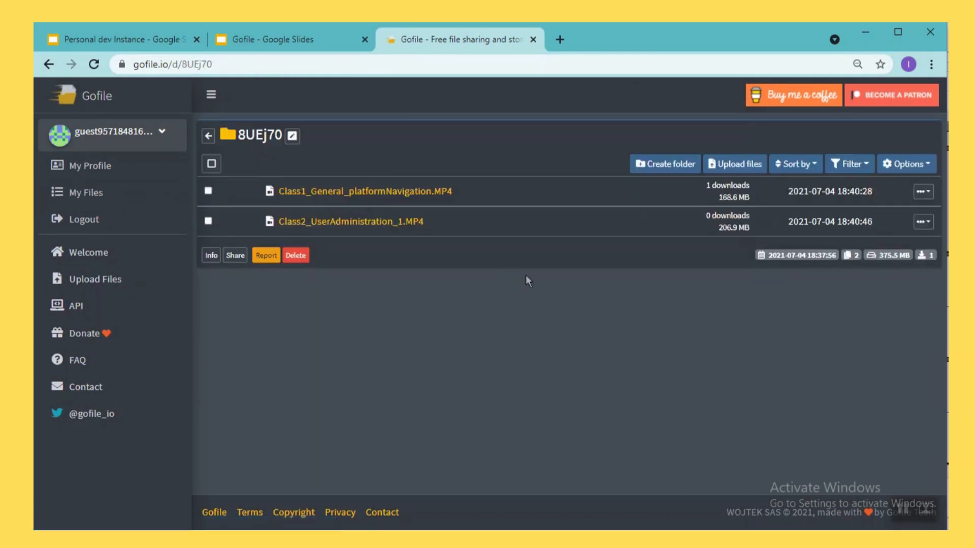
pyautogui.moveTo(927, 370)
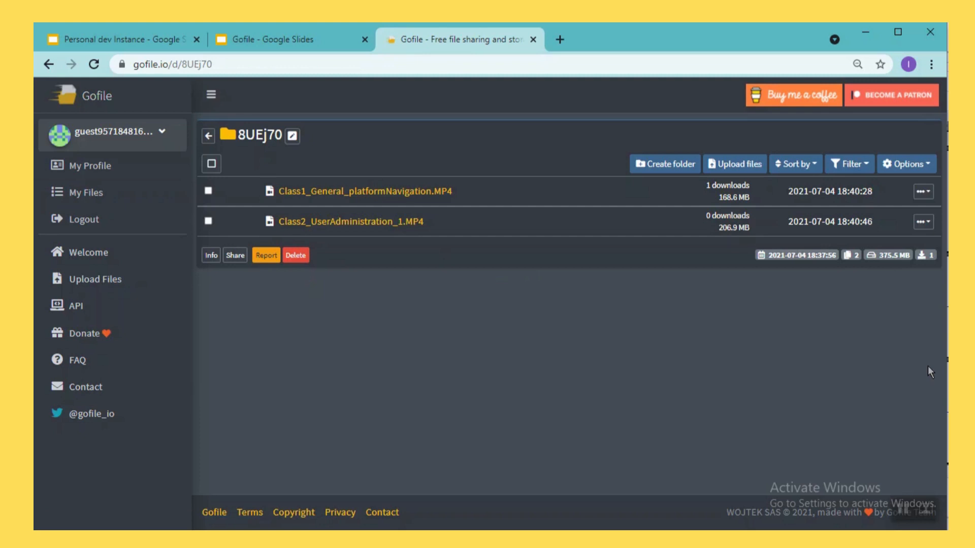
pyautogui.moveTo(927, 206)
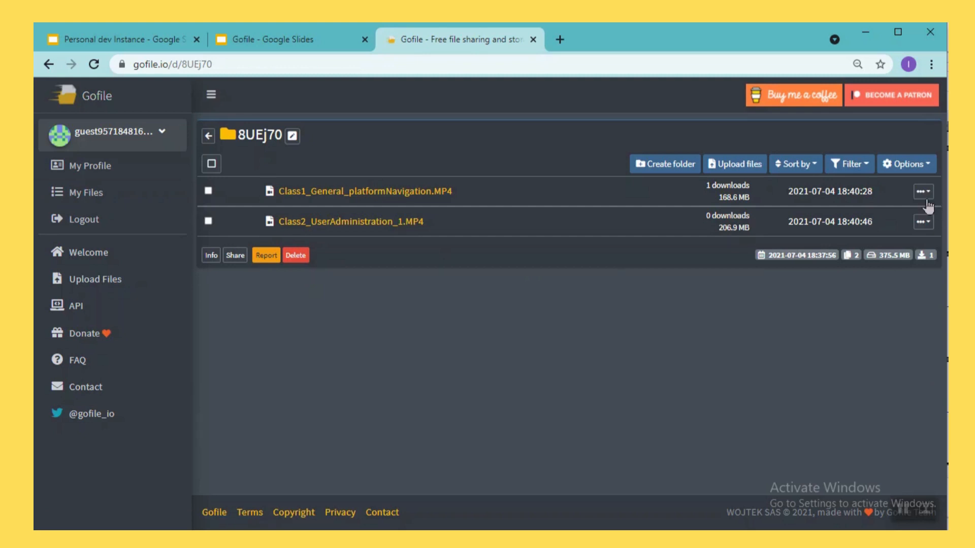
# Bring up the Options list for folder 8UEj70.
pyautogui.click(922, 220)
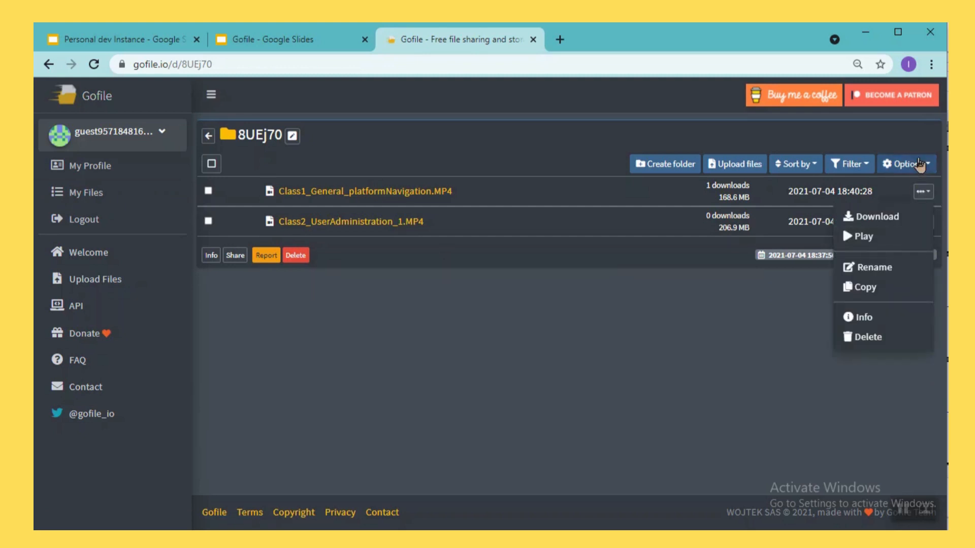
pyautogui.click(918, 164)
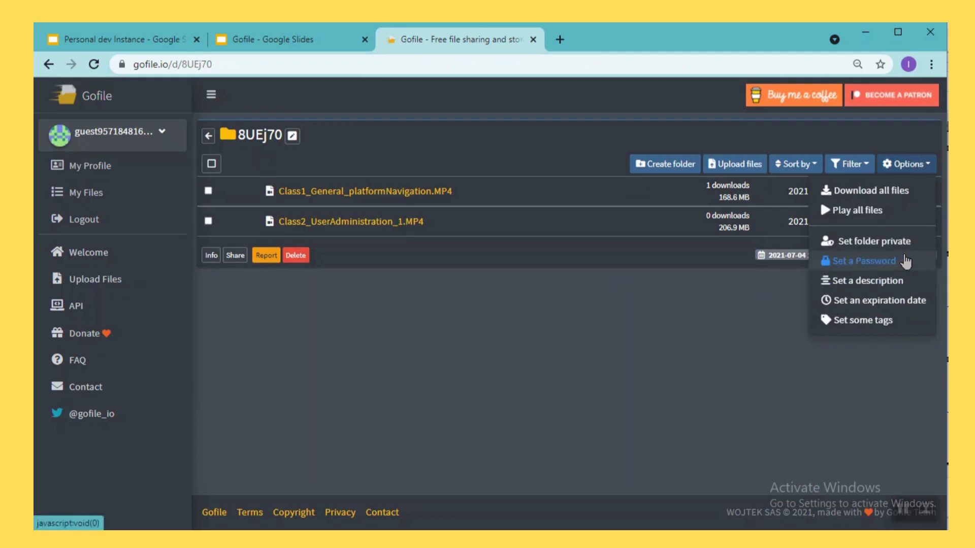
# Set a password on folder 8UEj70 and verify the guest link now prompts for it.
pyautogui.click(863, 261)
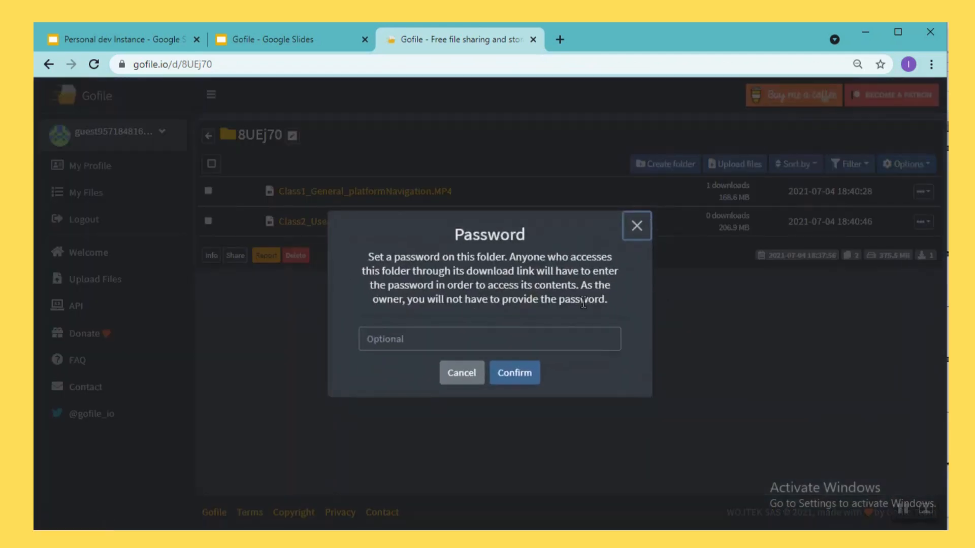
pyautogui.click(490, 339)
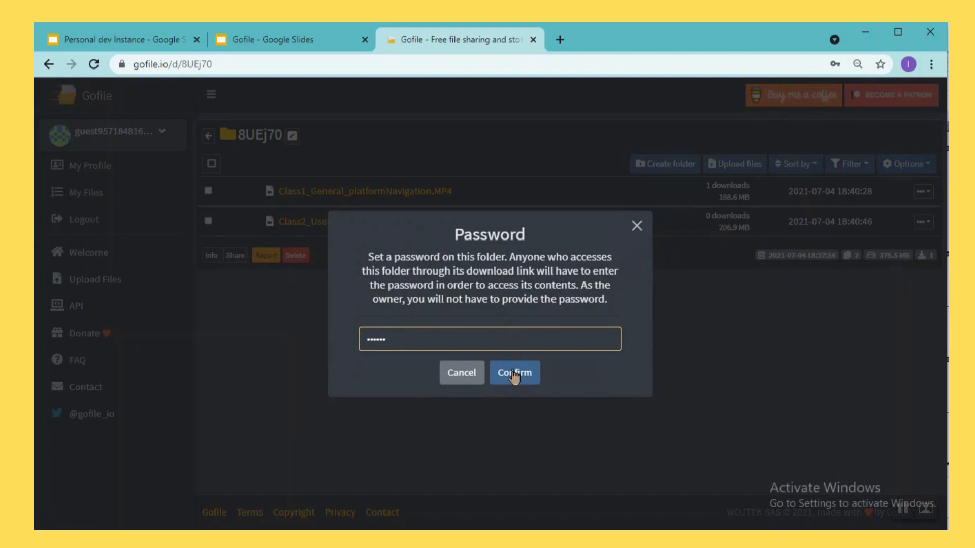
pyautogui.click(514, 372)
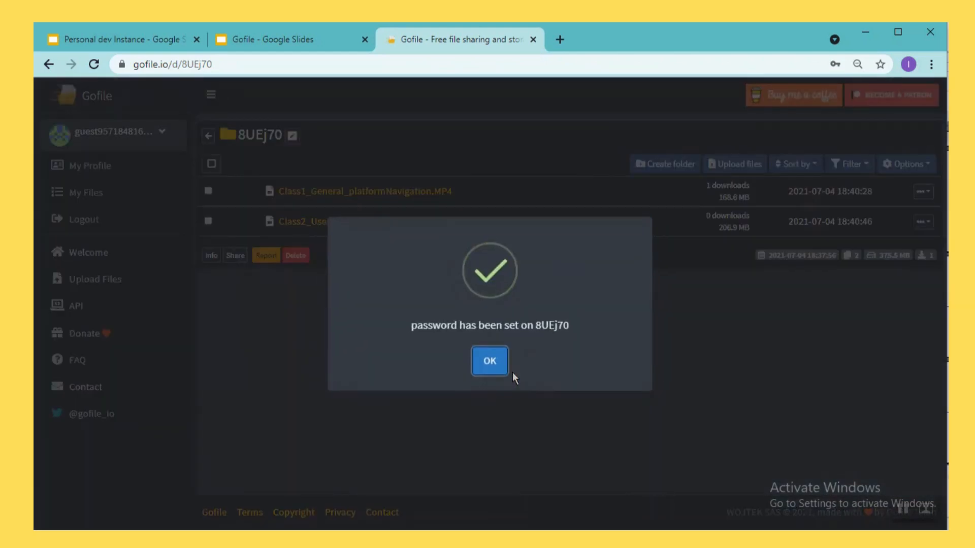
pyautogui.press('alt+tab')
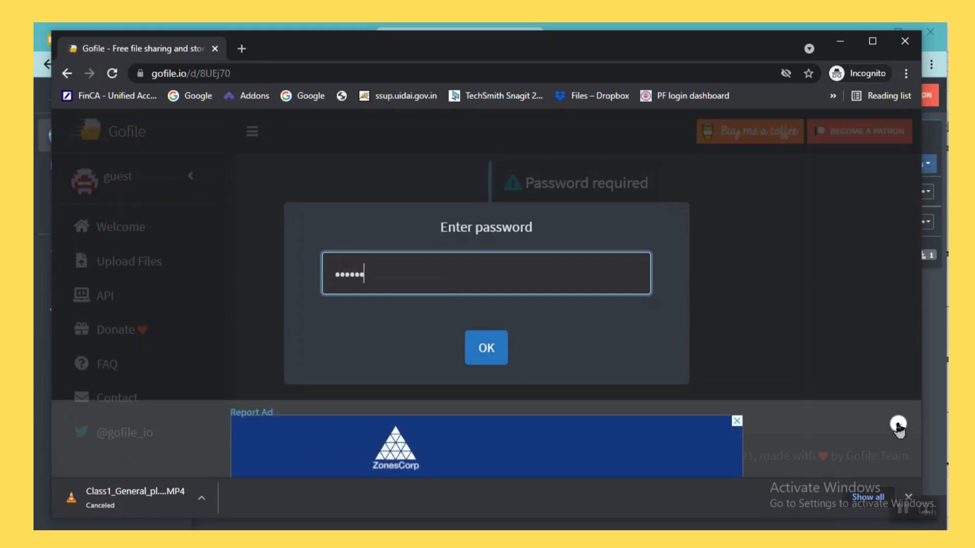
pyautogui.click(485, 347)
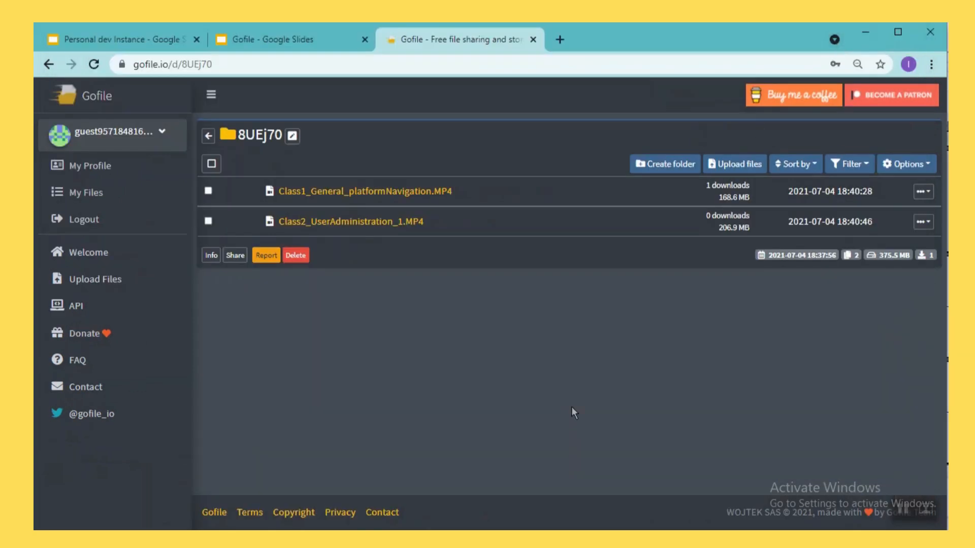
pyautogui.moveTo(752, 419)
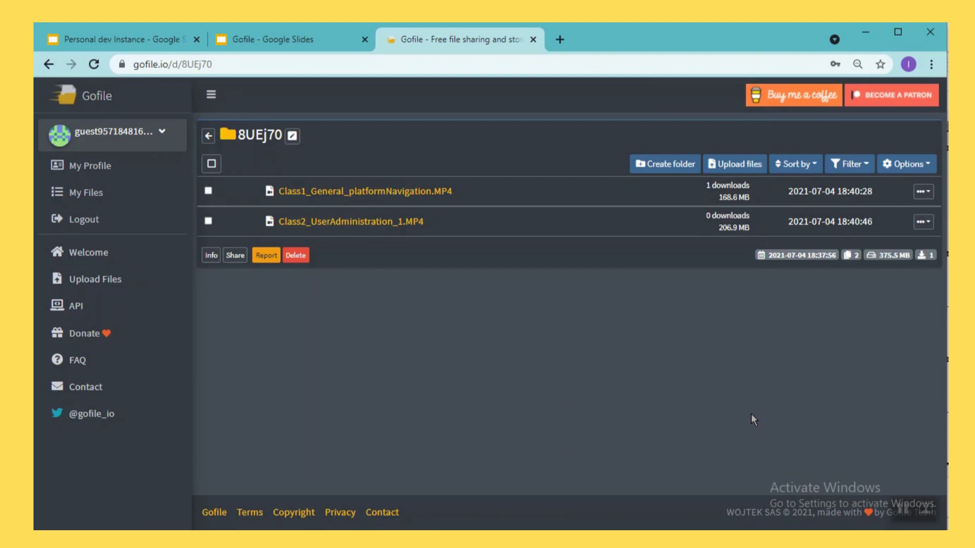
pyautogui.moveTo(798, 407)
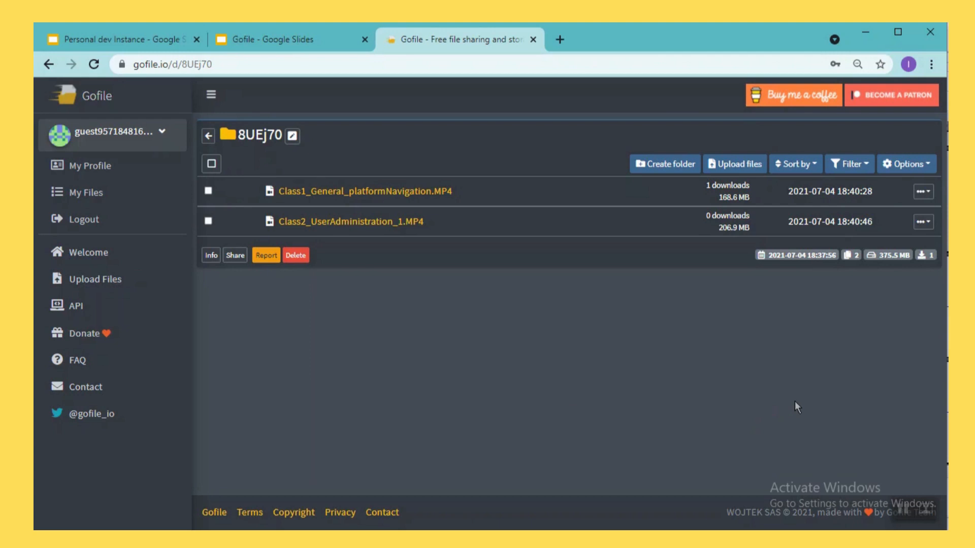
pyautogui.moveTo(642, 257)
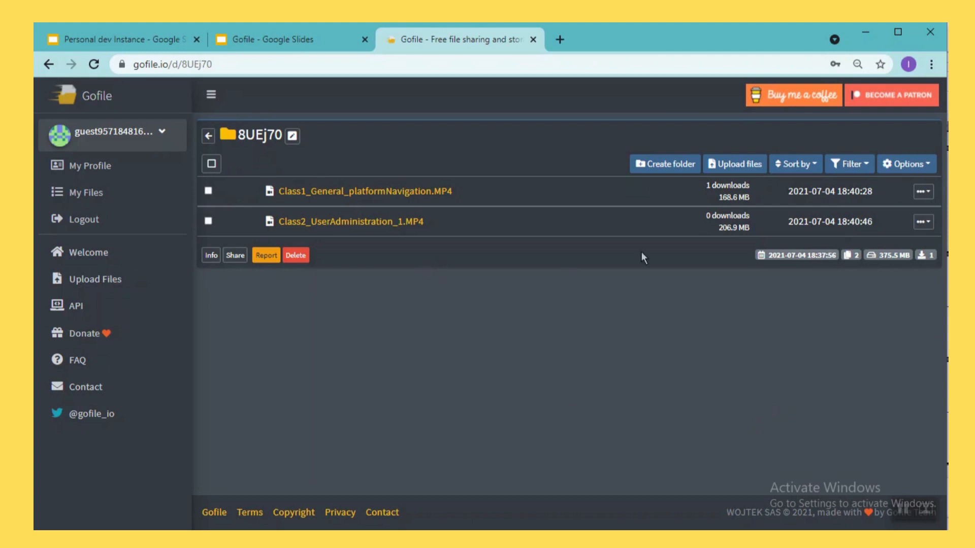
# Delete Class1_General_platformNavigation.MP4, confirm and dismiss the notice, then start on the remaining video.
pyautogui.click(924, 191)
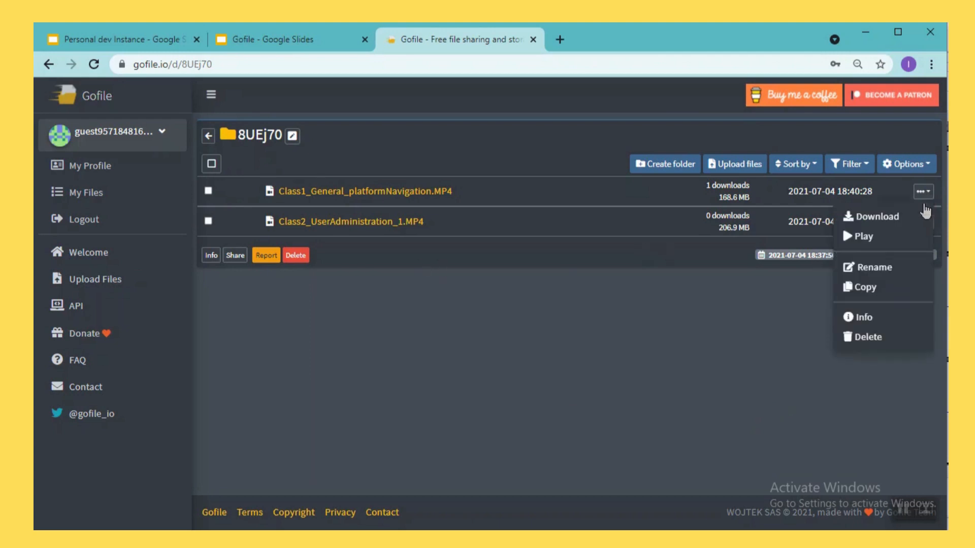
pyautogui.click(865, 336)
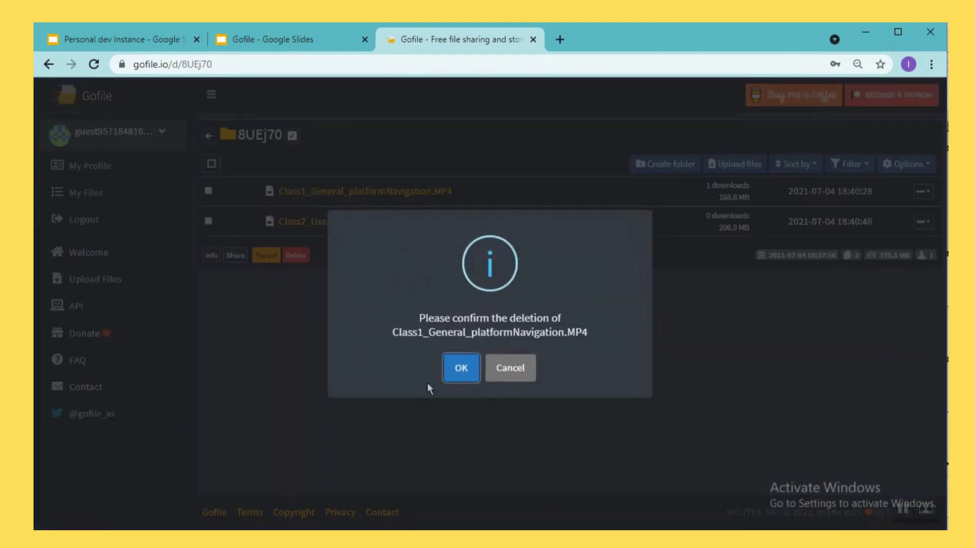
pyautogui.click(460, 368)
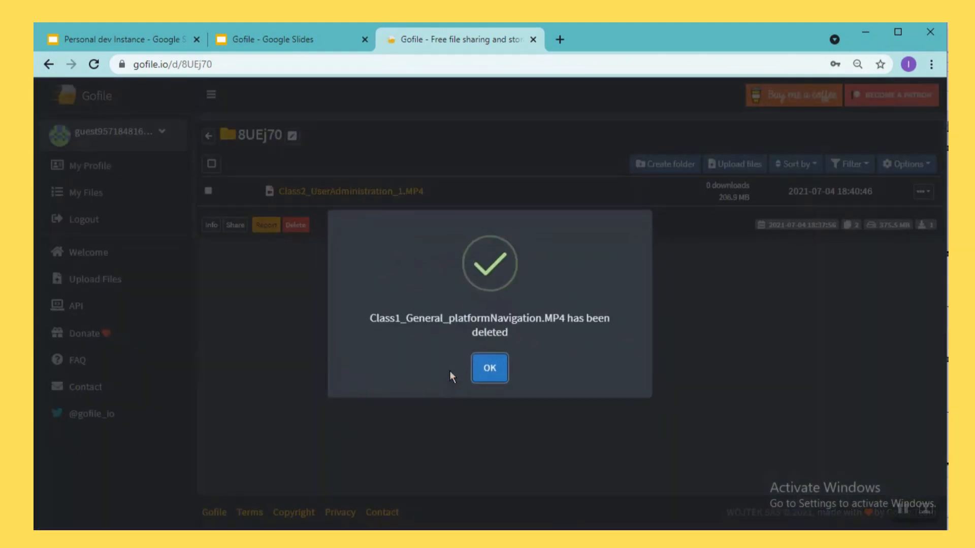
pyautogui.click(490, 367)
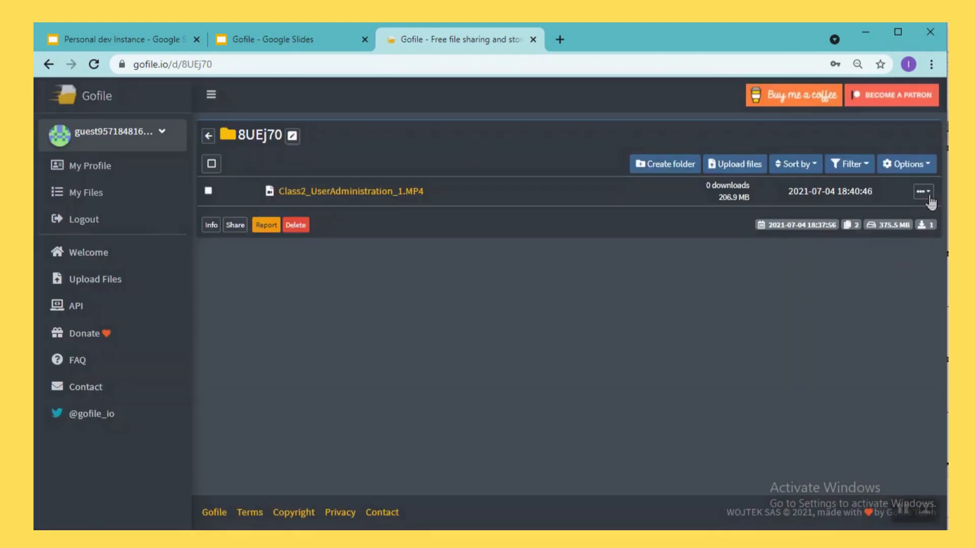
pyautogui.click(925, 191)
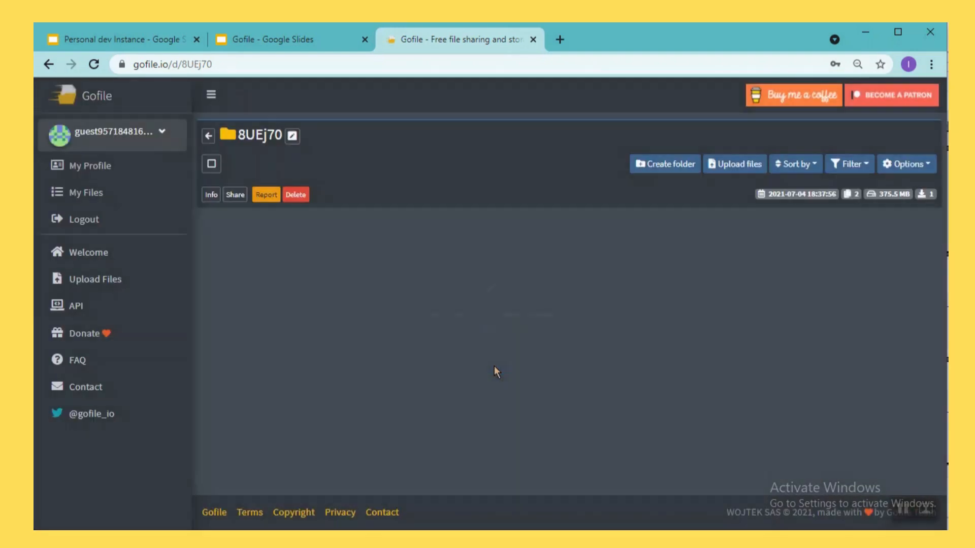
pyautogui.moveTo(438, 314)
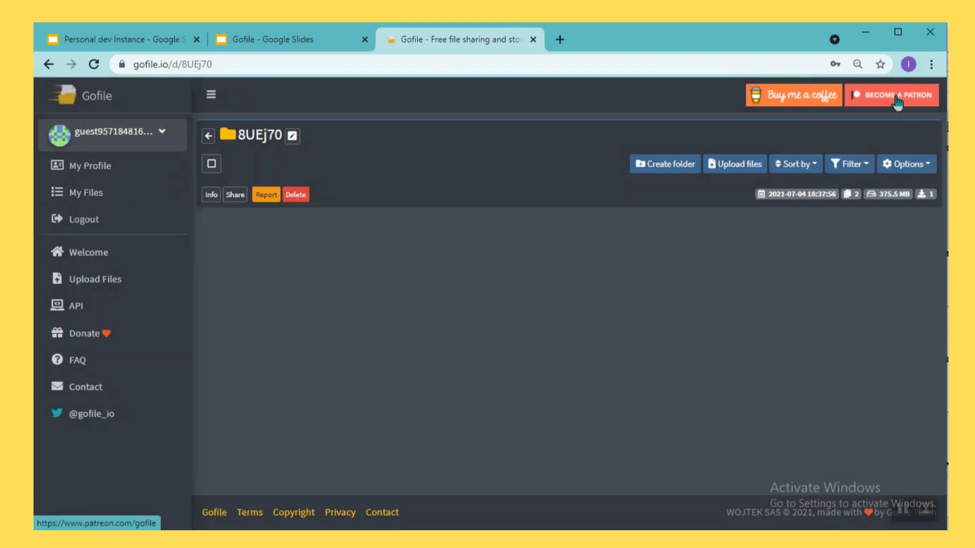
# View Gofile's Patreon page with its $5 and $10 tiers, then close it to return to folder 8UEj70.
pyautogui.click(892, 96)
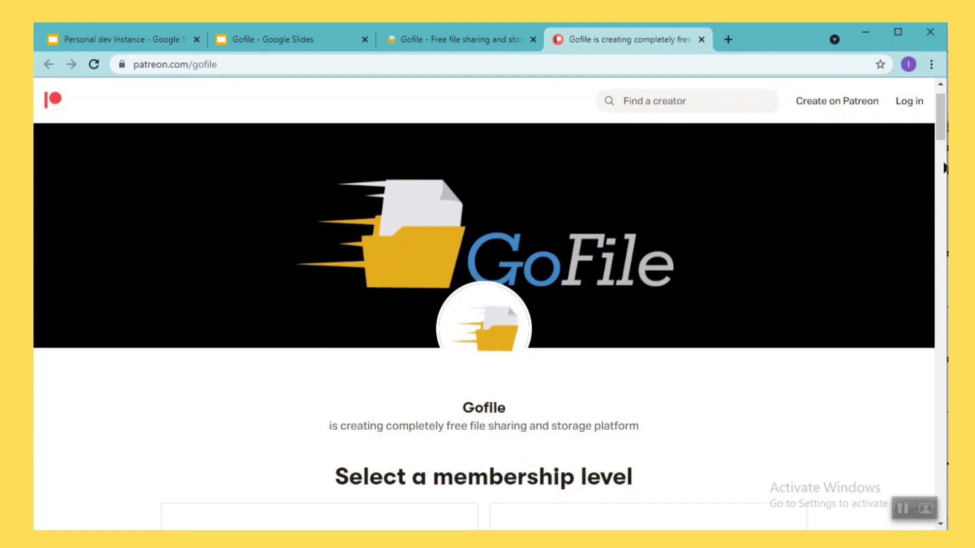
pyautogui.scroll(-3)
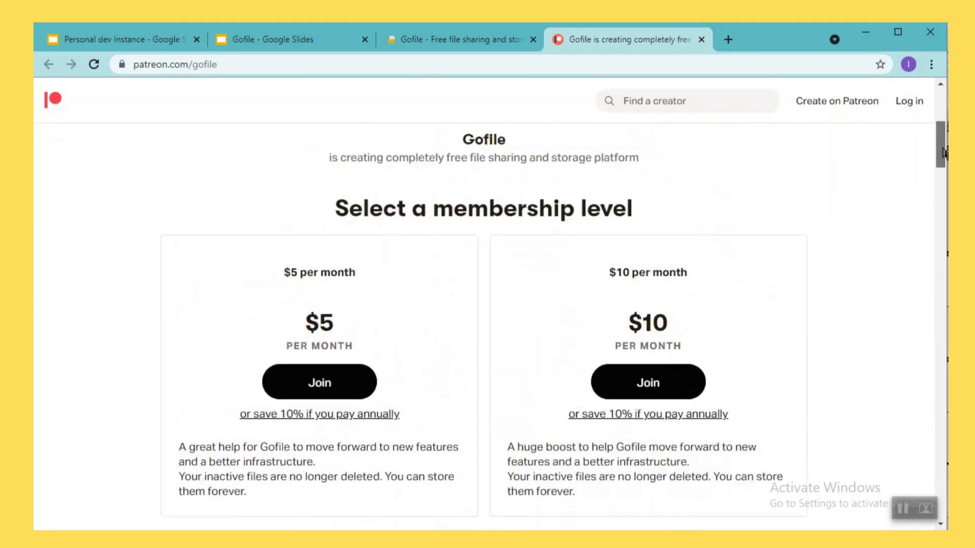
pyautogui.scroll(-3)
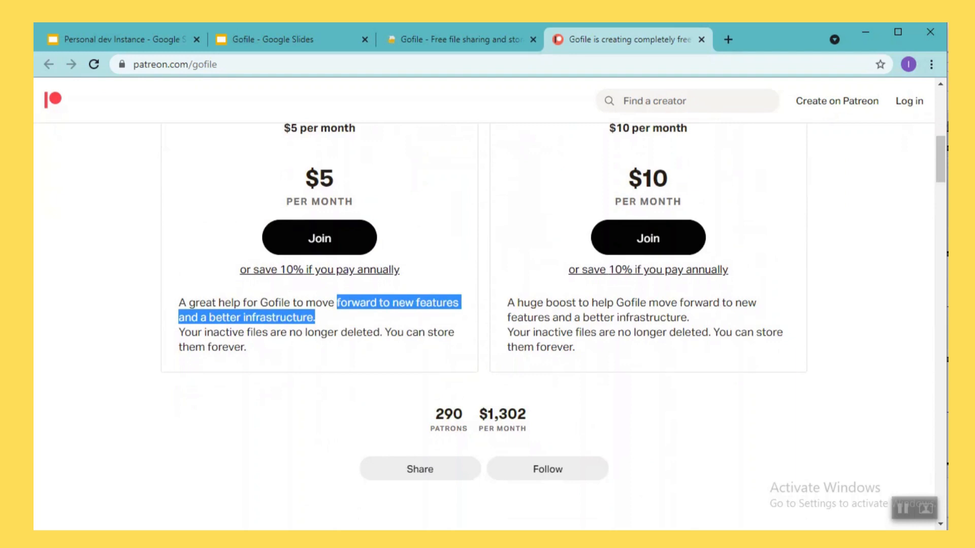
pyautogui.scroll(3)
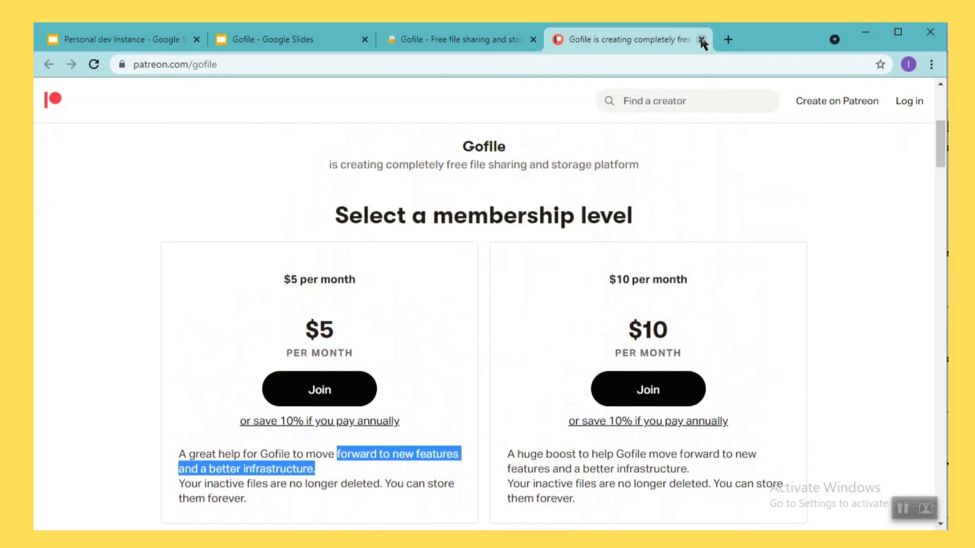
pyautogui.click(701, 39)
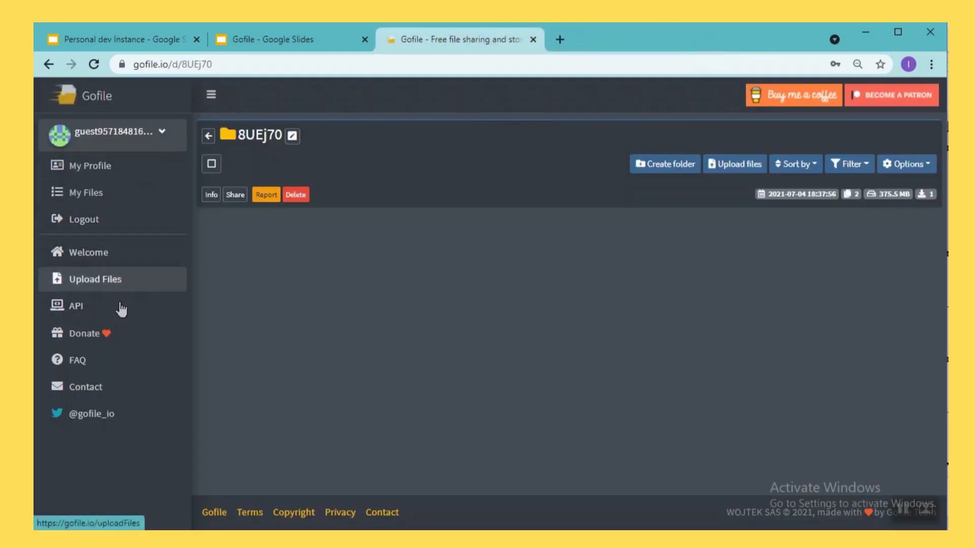
pyautogui.moveTo(85, 252)
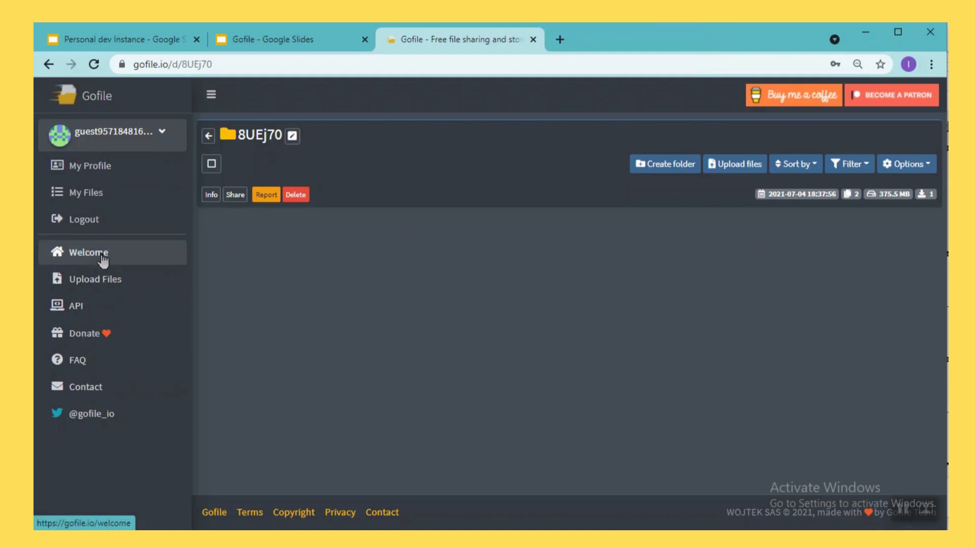
pyautogui.moveTo(95, 279)
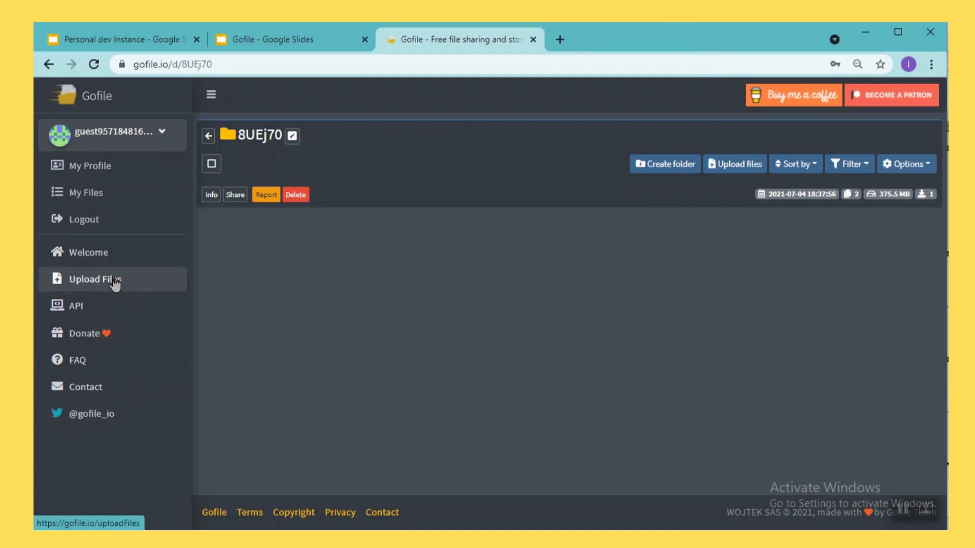
pyautogui.moveTo(91, 334)
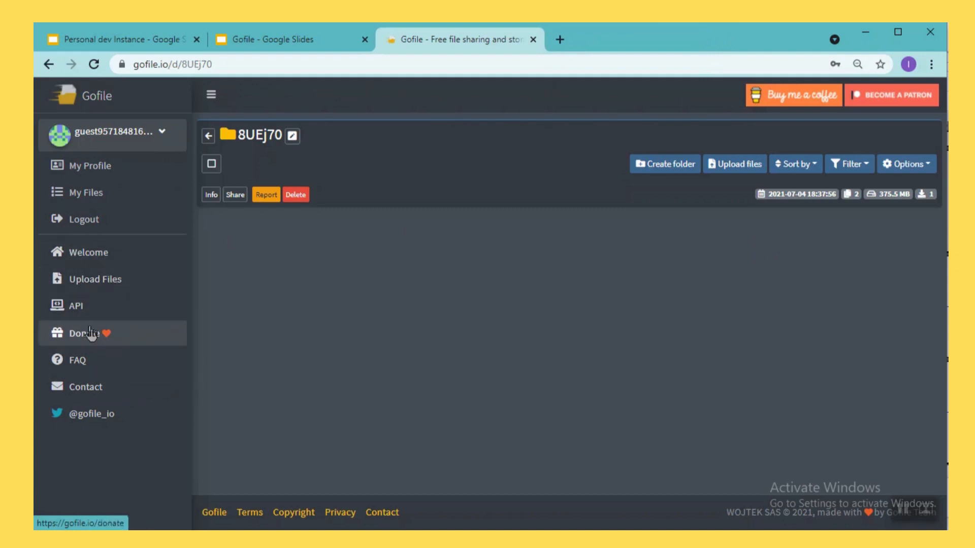
# Show Gofile's Donate page and select the word 'completely' in its description.
pyautogui.click(87, 333)
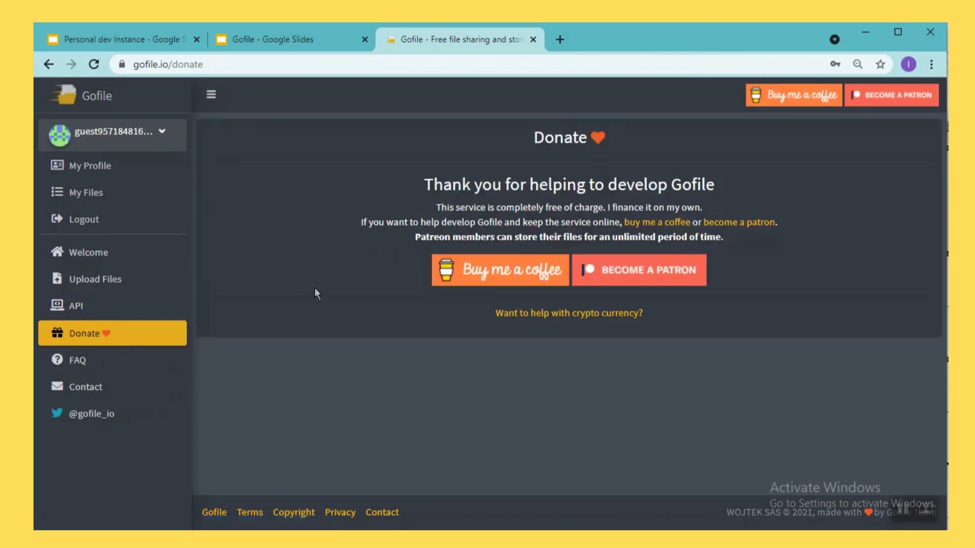
pyautogui.moveTo(494, 204)
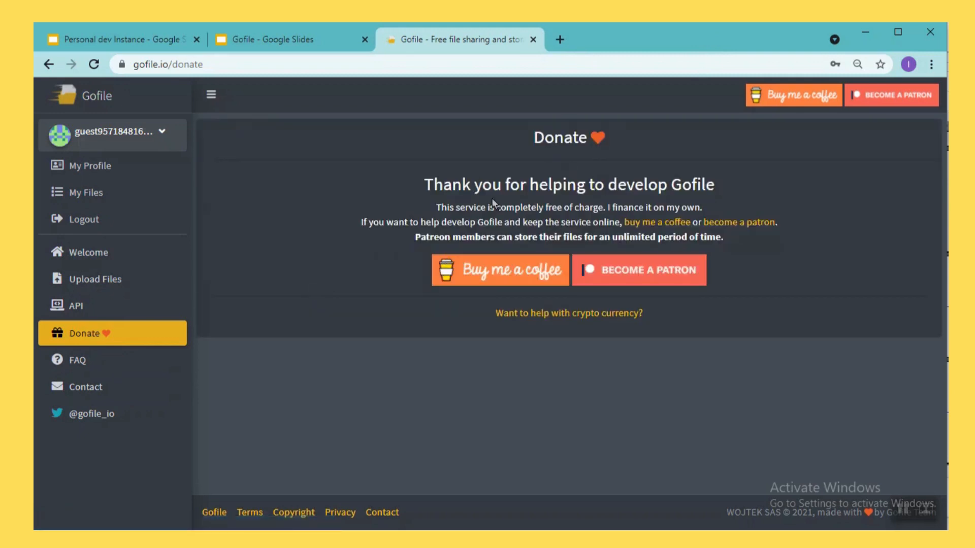
pyautogui.doubleClick(506, 207)
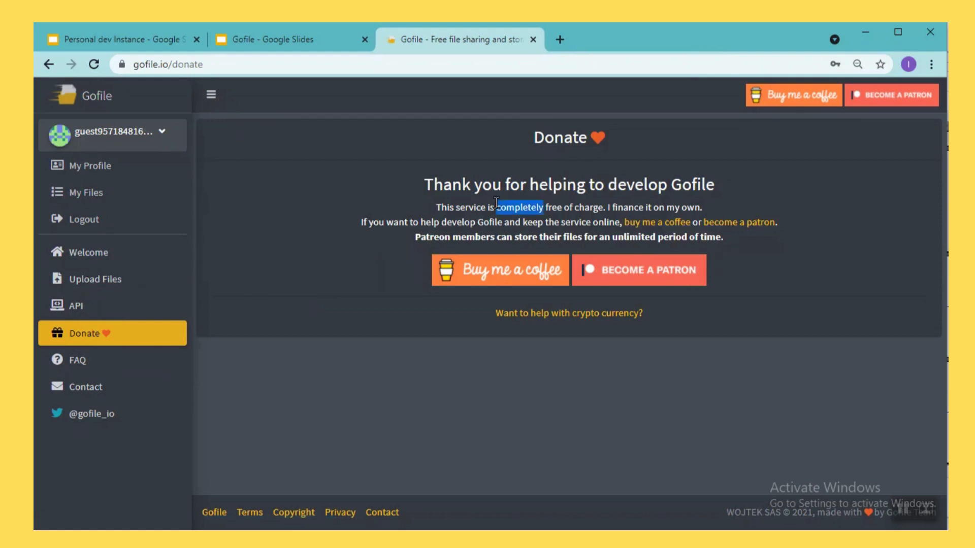
pyautogui.moveTo(76, 359)
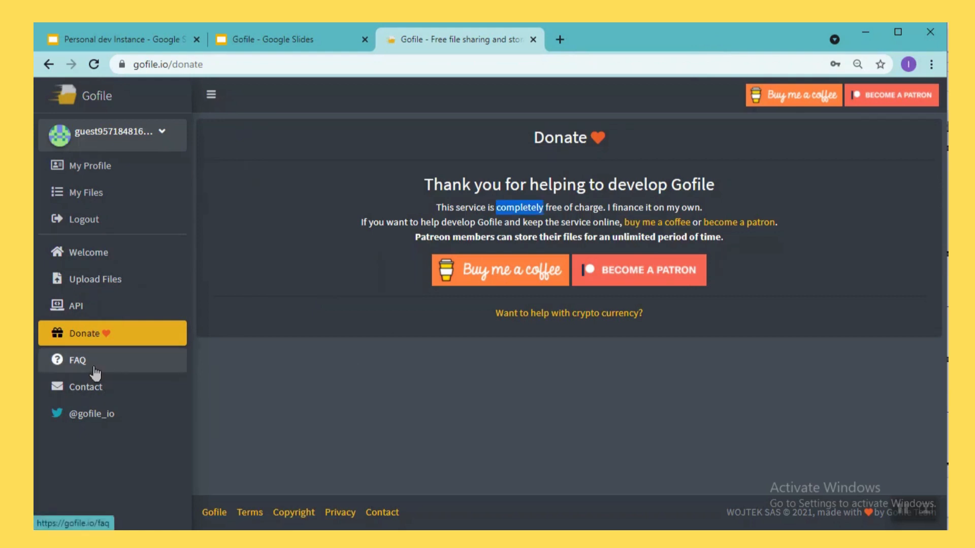
# Show Gofile's FAQ page and scroll through questions like whether Gofile is free and secure.
pyautogui.click(76, 359)
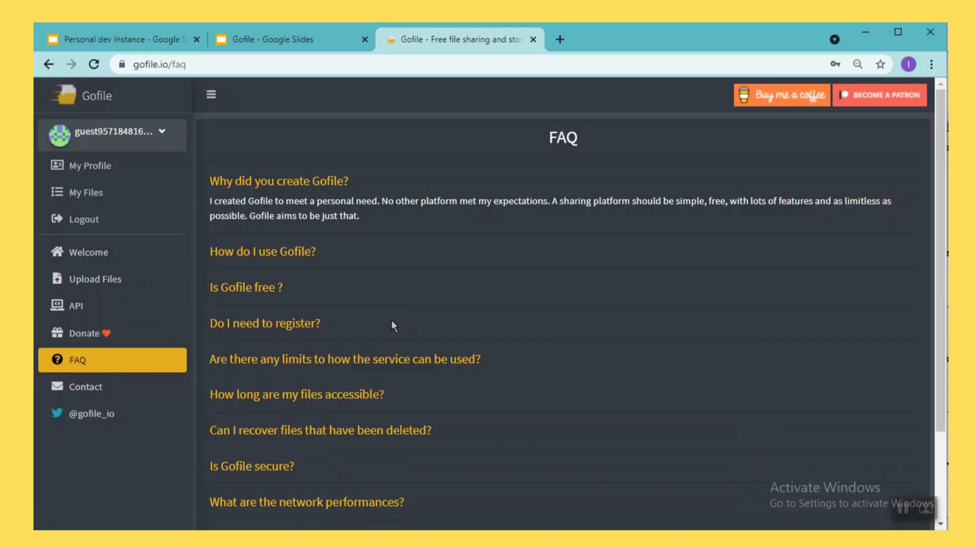
pyautogui.moveTo(73, 370)
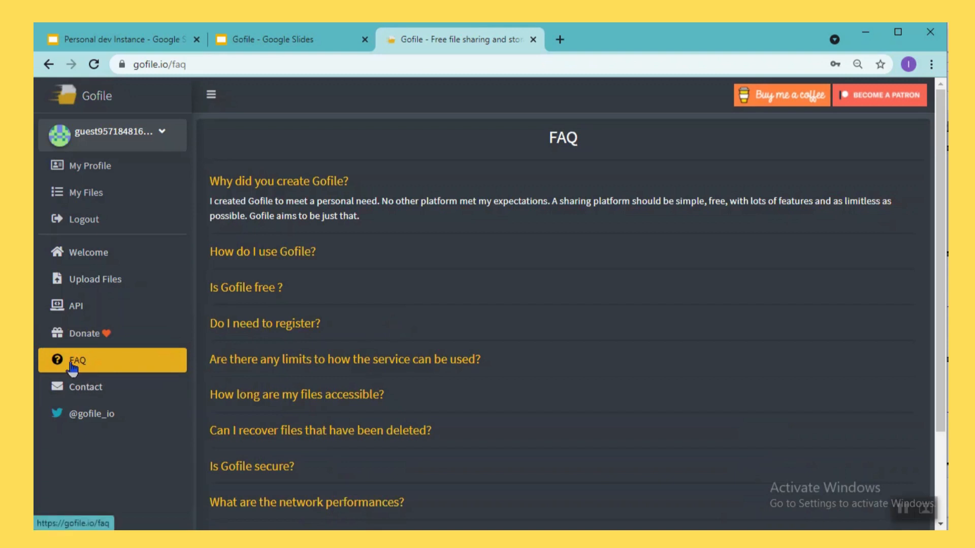
pyautogui.moveTo(351, 249)
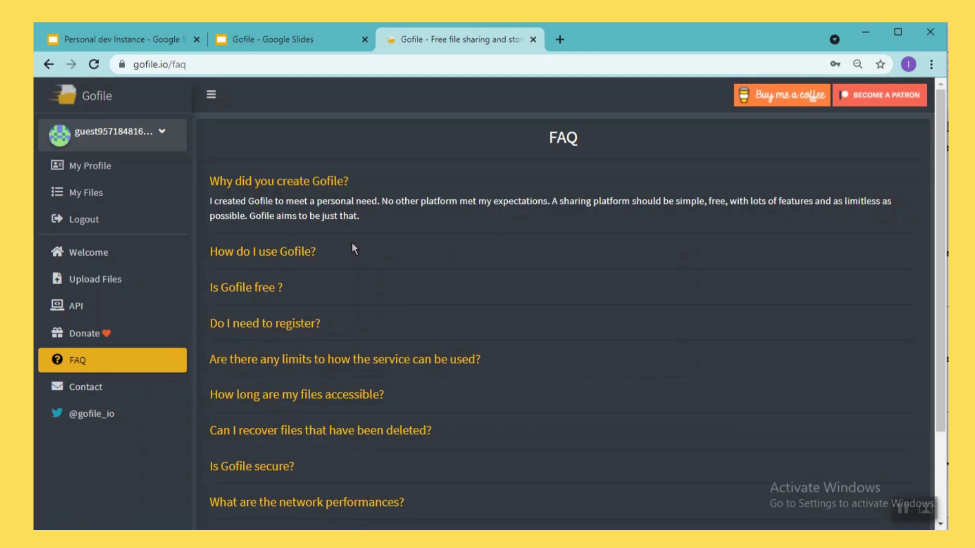
pyautogui.moveTo(258, 269)
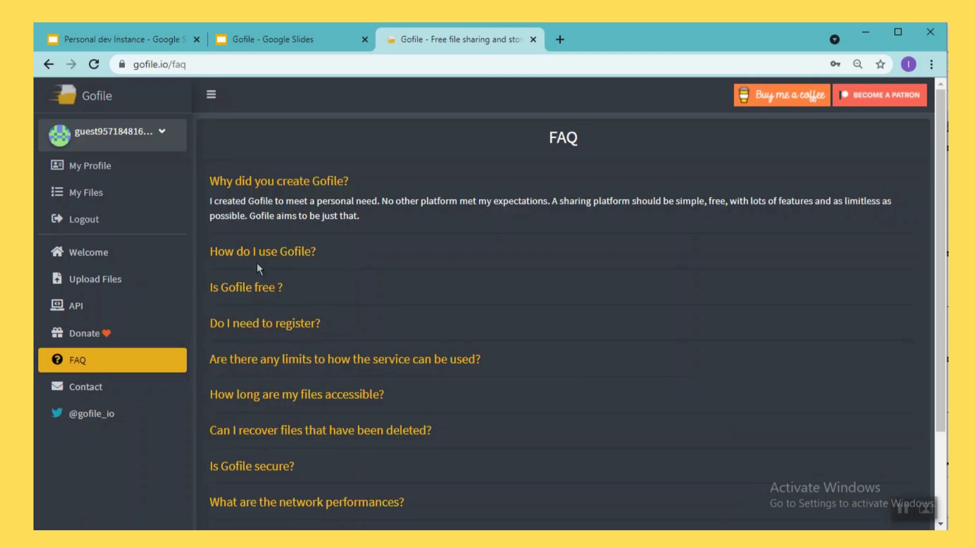
pyautogui.moveTo(533, 290)
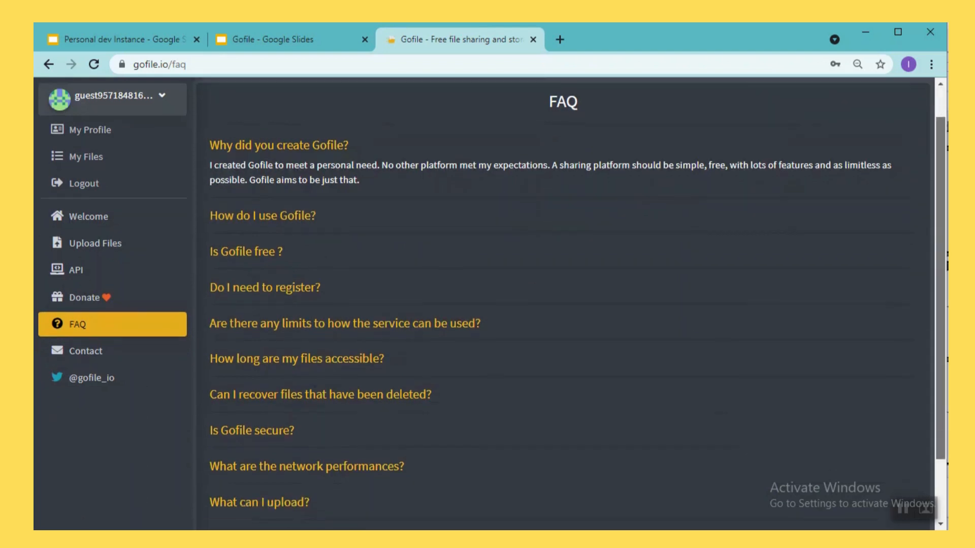
pyautogui.scroll(-3)
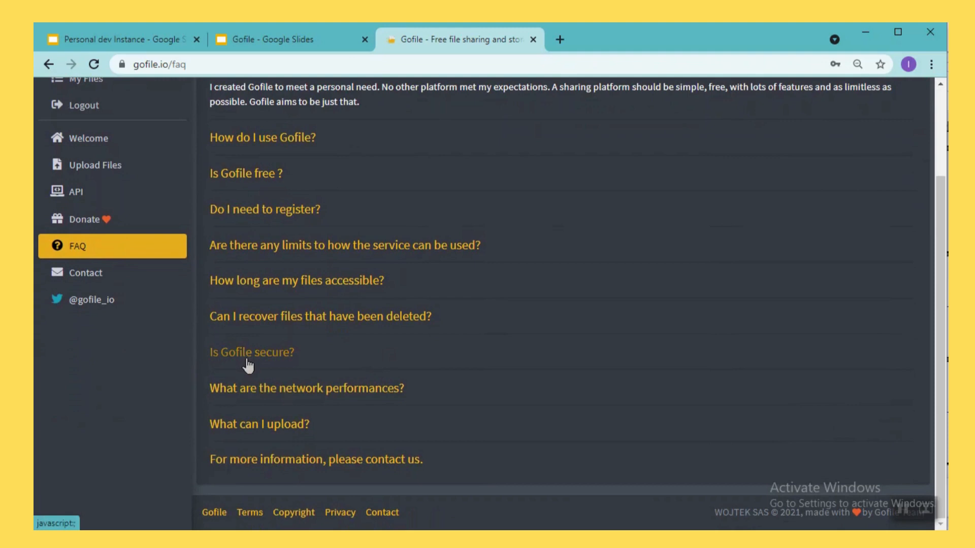
pyautogui.moveTo(383, 322)
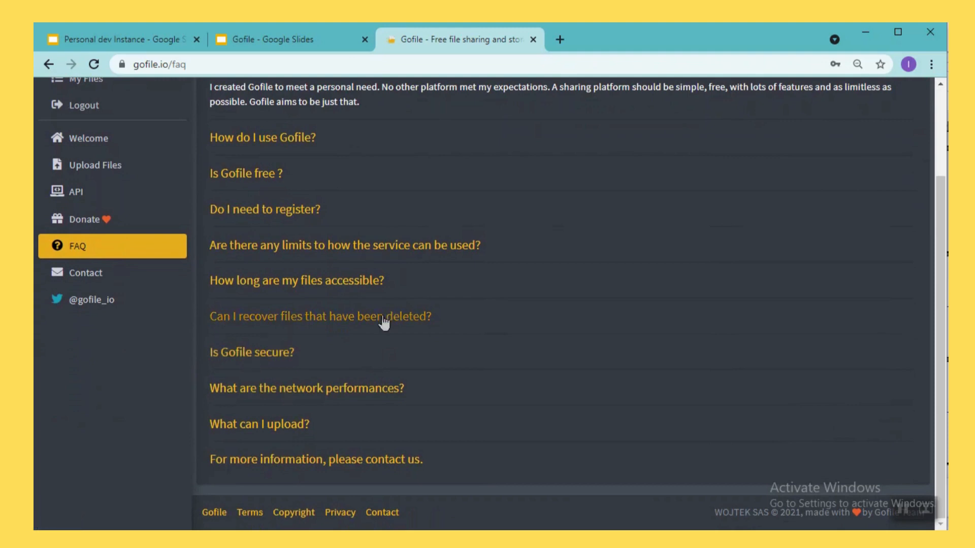
pyautogui.moveTo(377, 430)
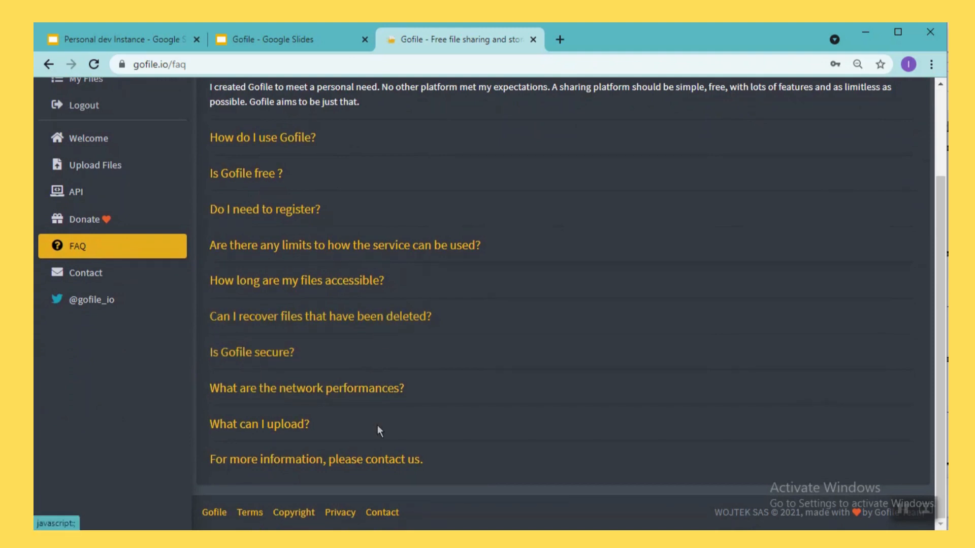
pyautogui.moveTo(84, 272)
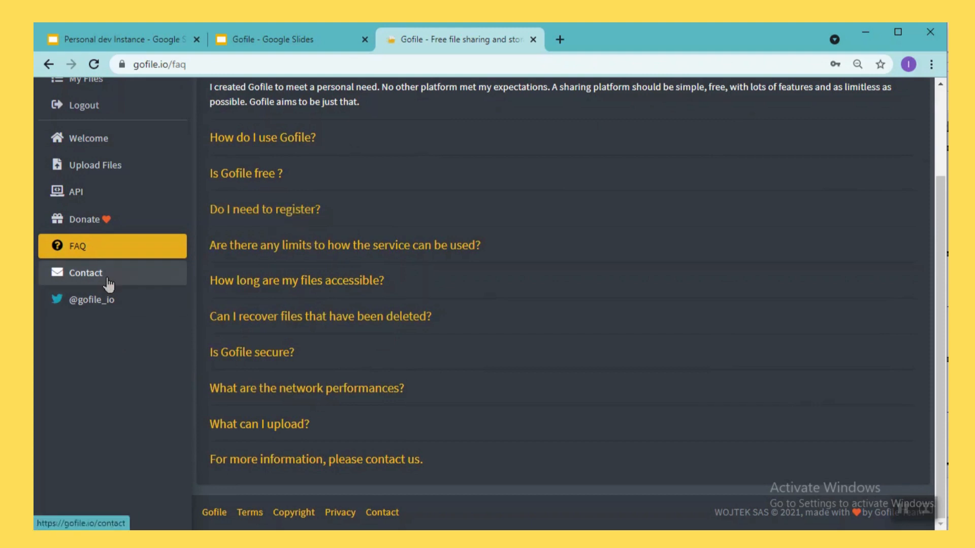
# Show Gofile's Contact form with name, email address and message fields.
pyautogui.click(84, 272)
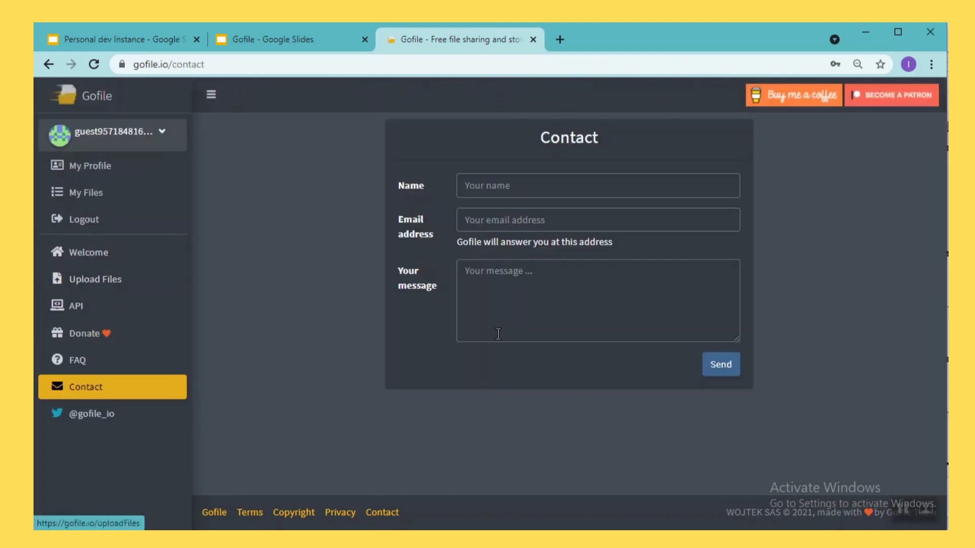
pyautogui.moveTo(740, 390)
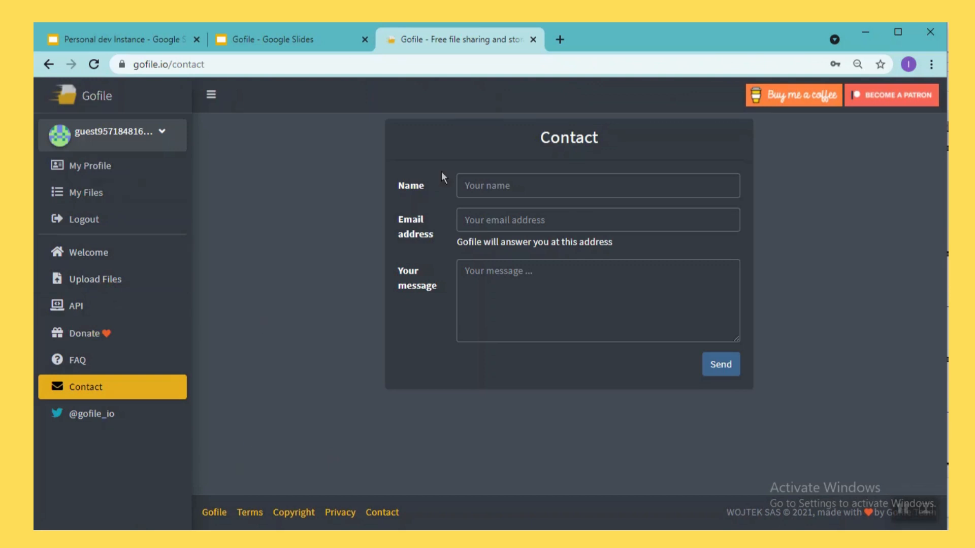
pyautogui.moveTo(141, 55)
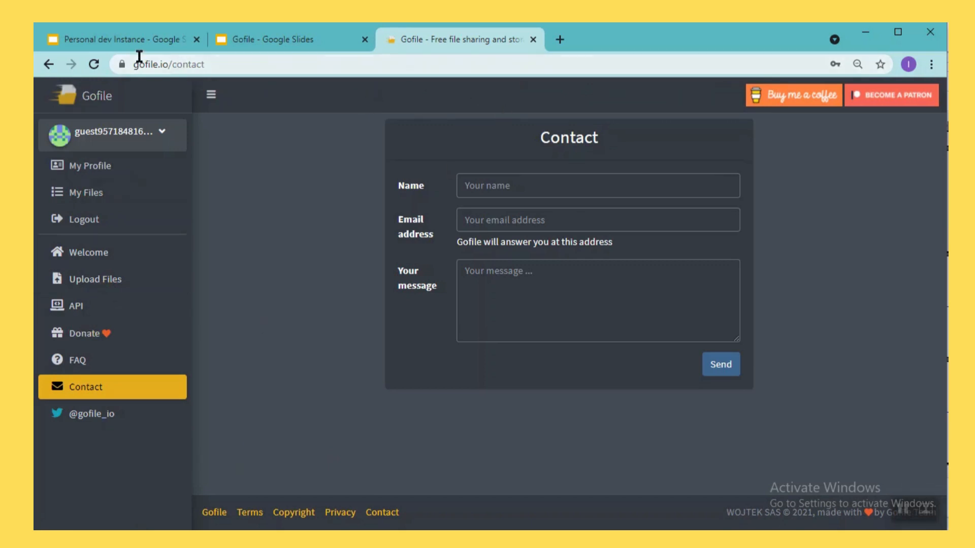
pyautogui.moveTo(293, 39)
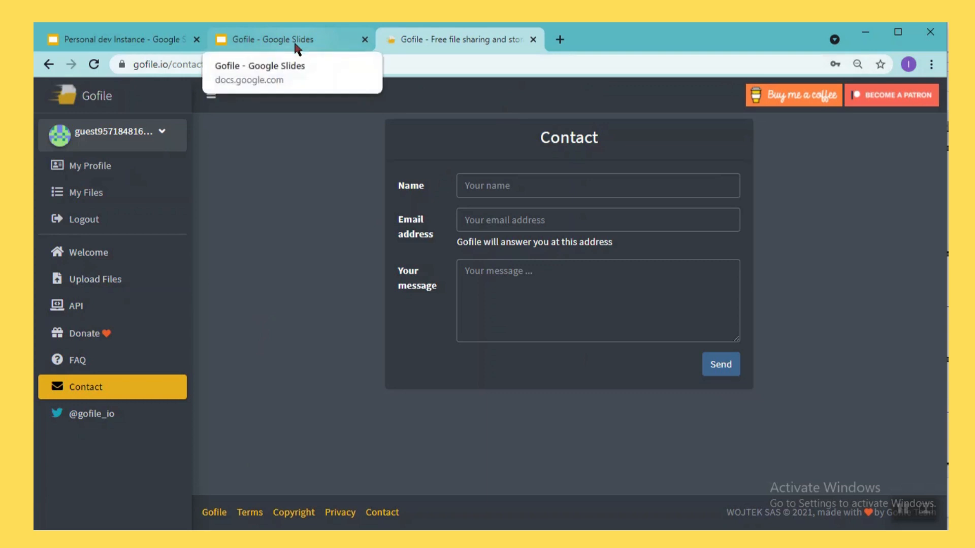
# Return to the Gofile presentation and advance past the Caution slide to the Thank You slide.
pyautogui.click(273, 39)
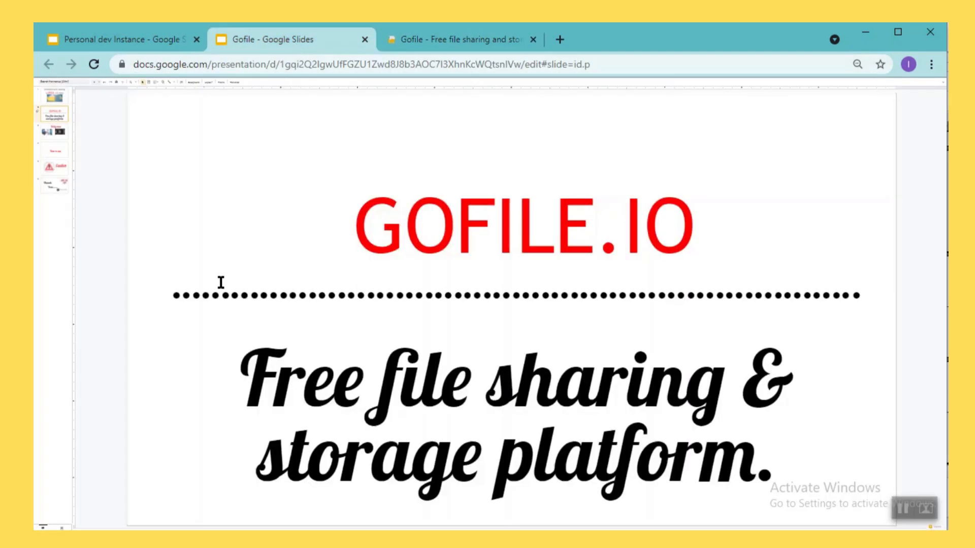
pyautogui.moveTo(52, 171)
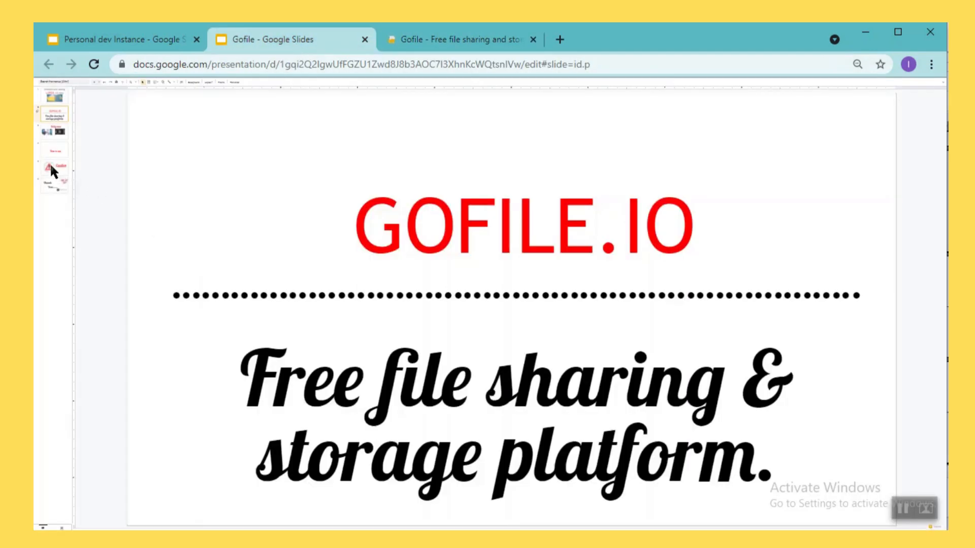
pyautogui.click(55, 167)
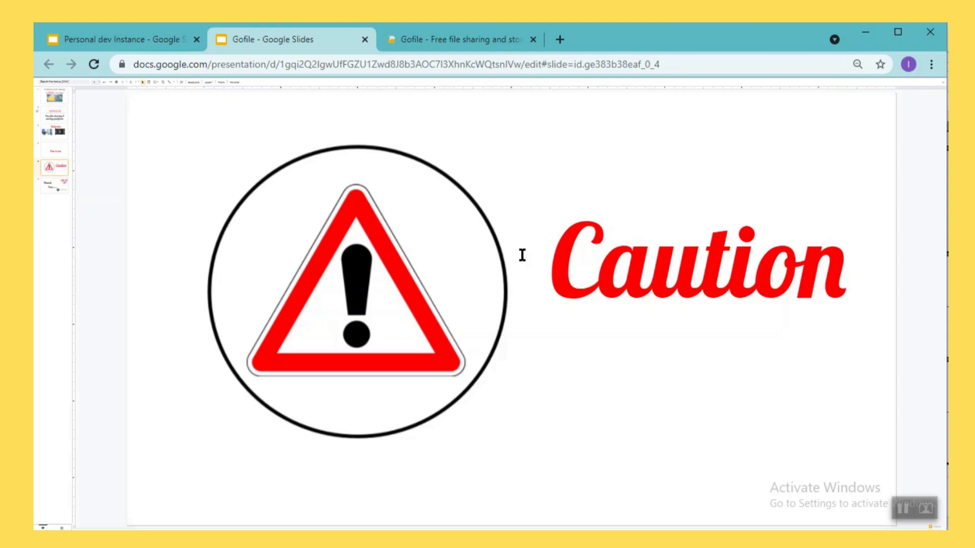
pyautogui.moveTo(674, 193)
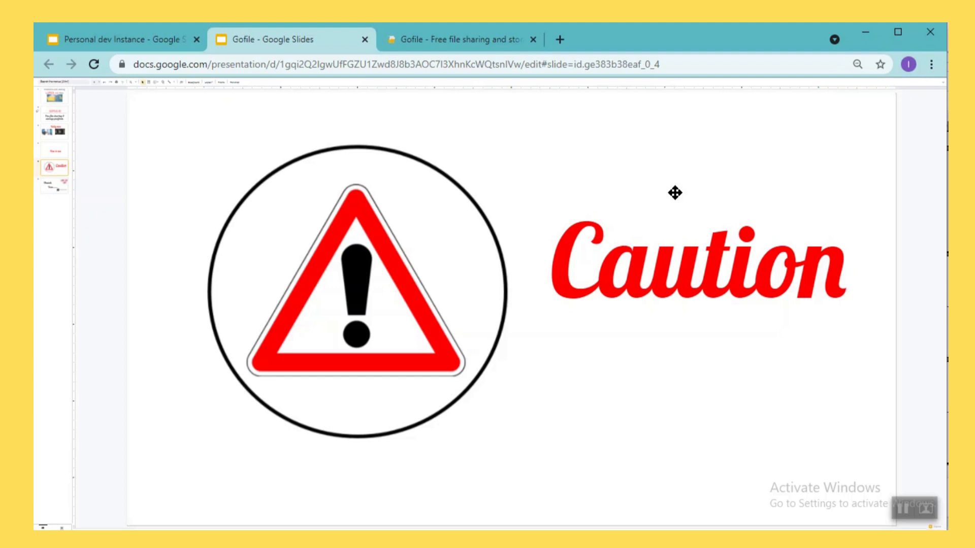
pyautogui.moveTo(595, 175)
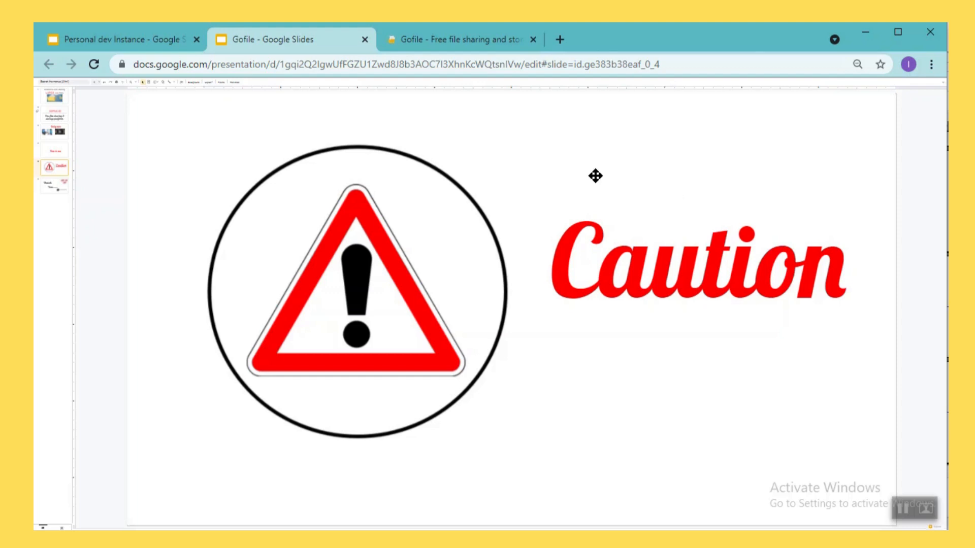
pyautogui.moveTo(325, 136)
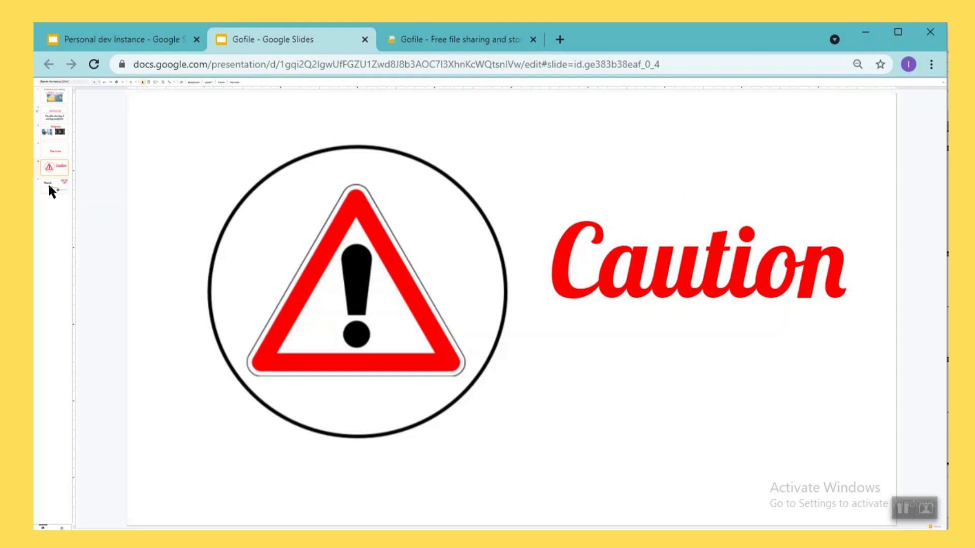
pyautogui.click(56, 189)
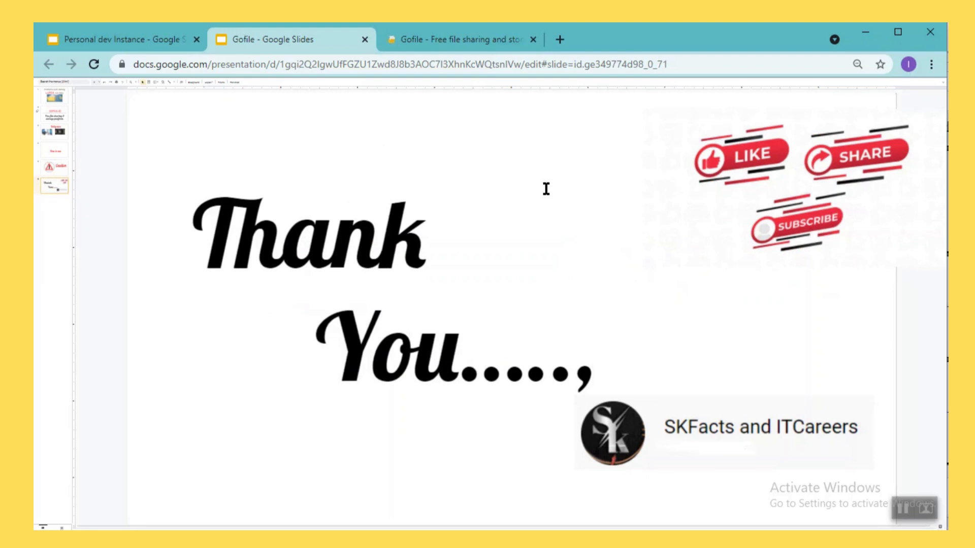
pyautogui.moveTo(887, 162)
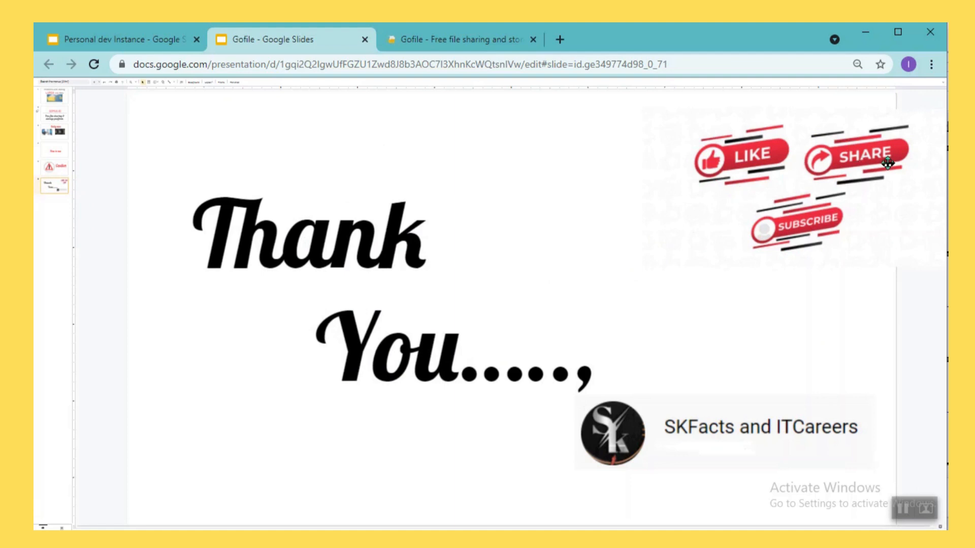
pyautogui.moveTo(779, 179)
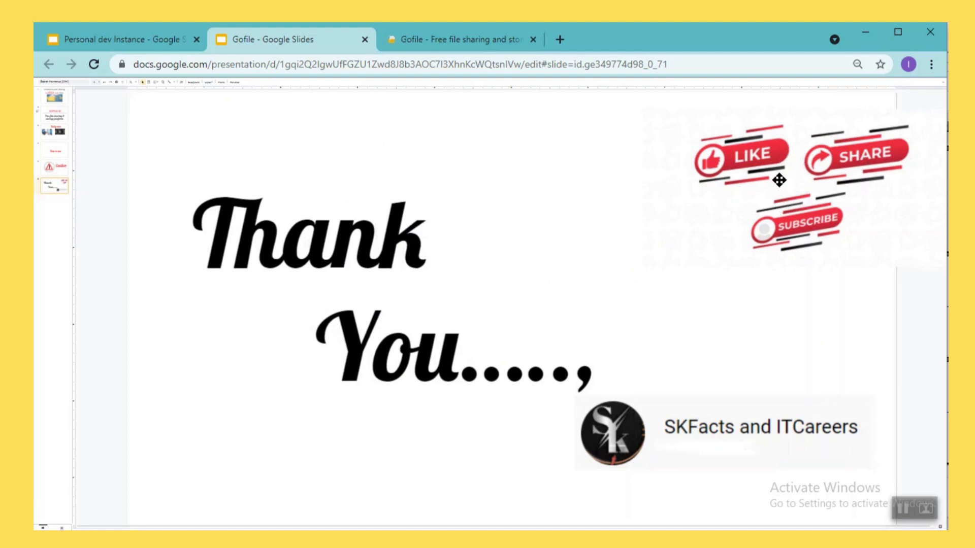